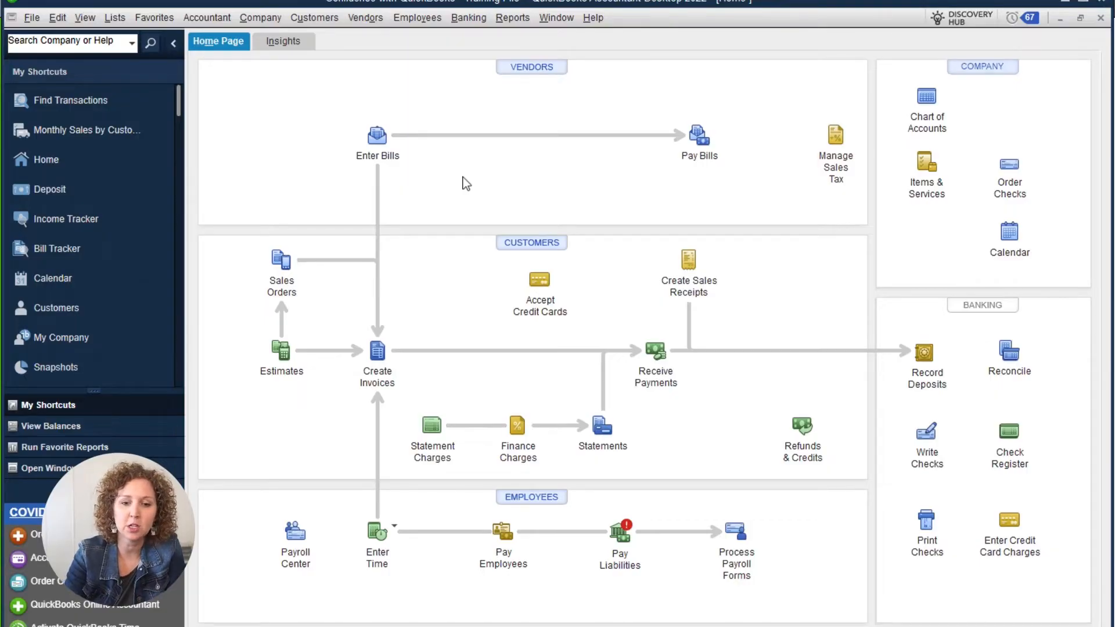
# - Open the Reports menu to show the Customers & Receivables report list
pyautogui.click(513, 17)
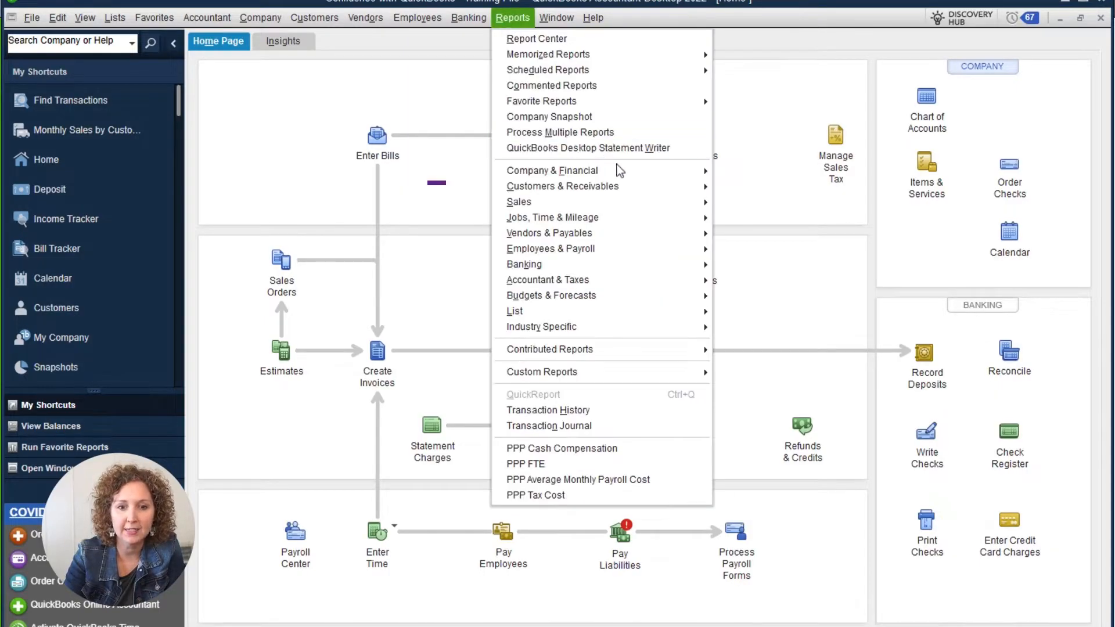
pyautogui.moveTo(564, 187)
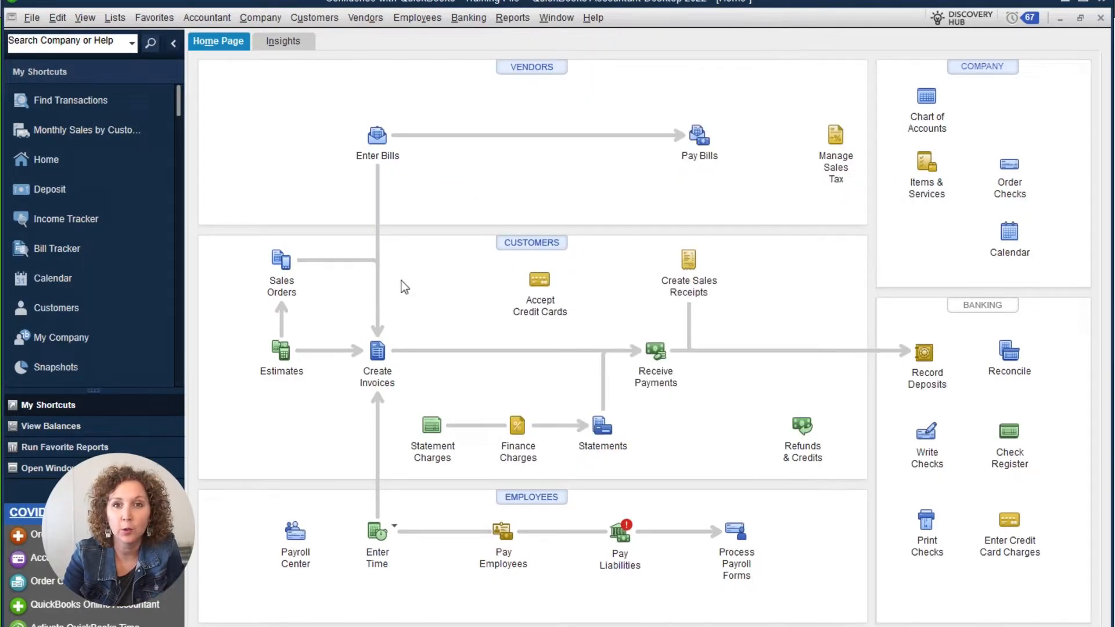
pyautogui.moveTo(352, 346)
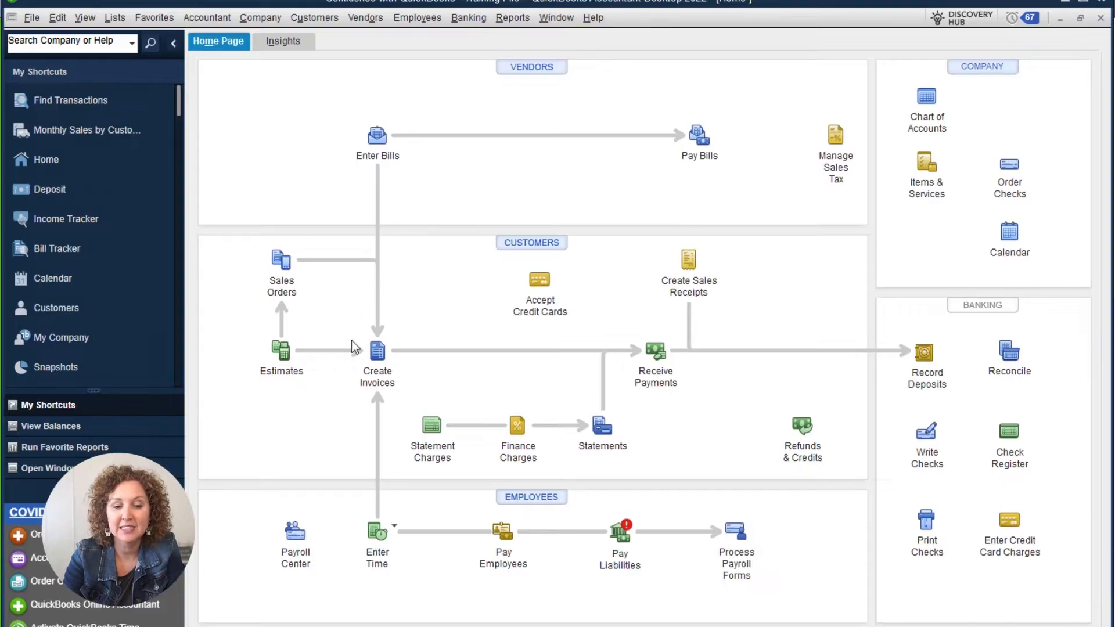
pyautogui.moveTo(377, 350)
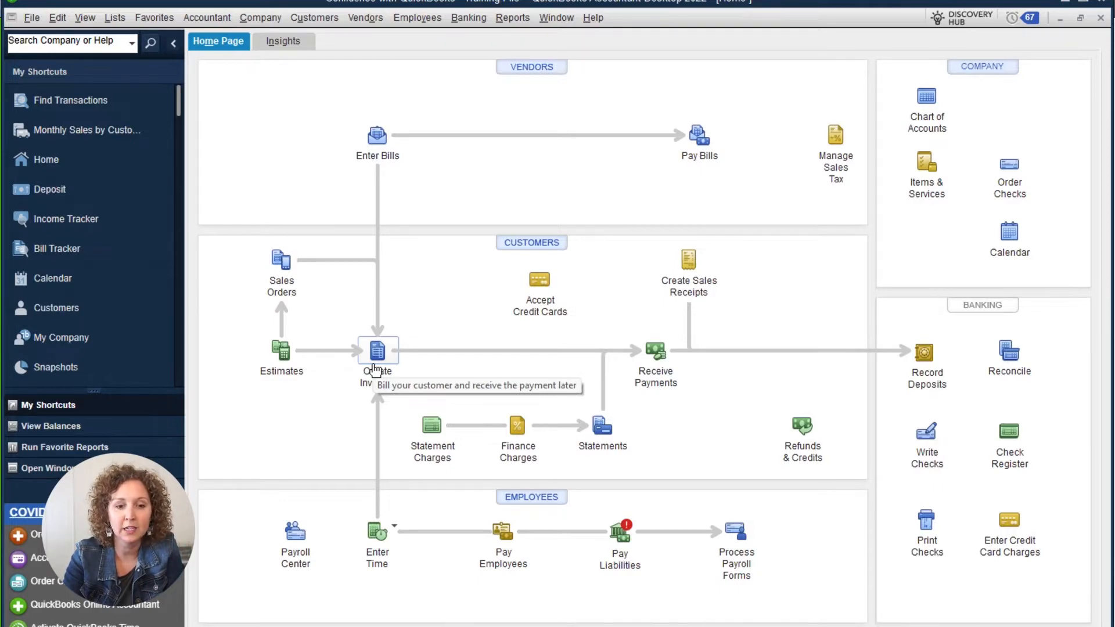
pyautogui.moveTo(386, 393)
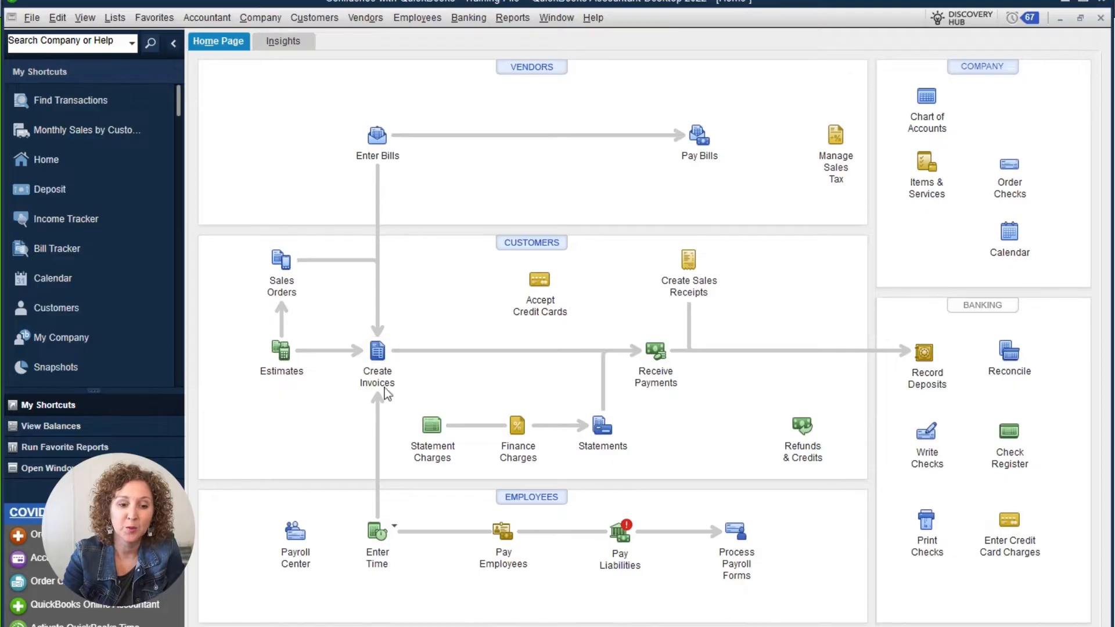
pyautogui.click(377, 352)
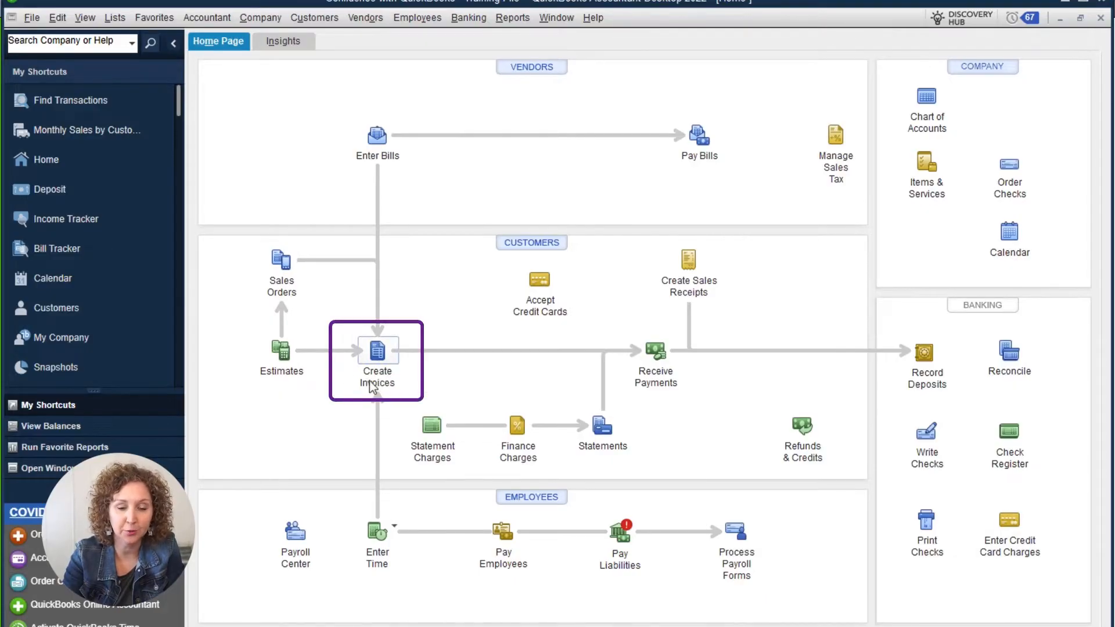
pyautogui.moveTo(386, 350)
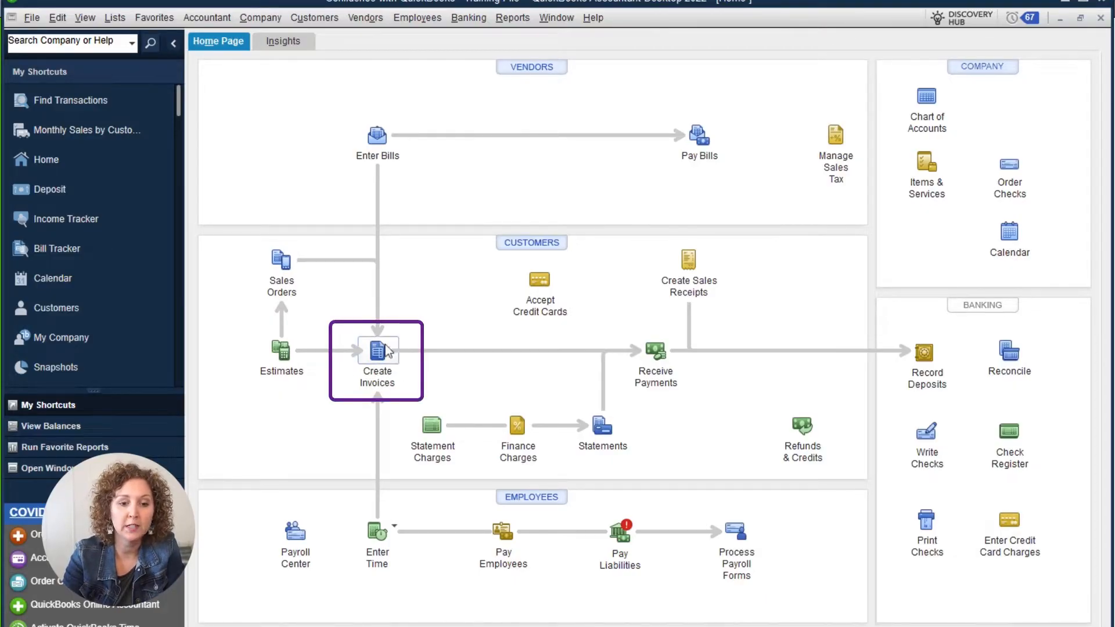
pyautogui.moveTo(381, 356)
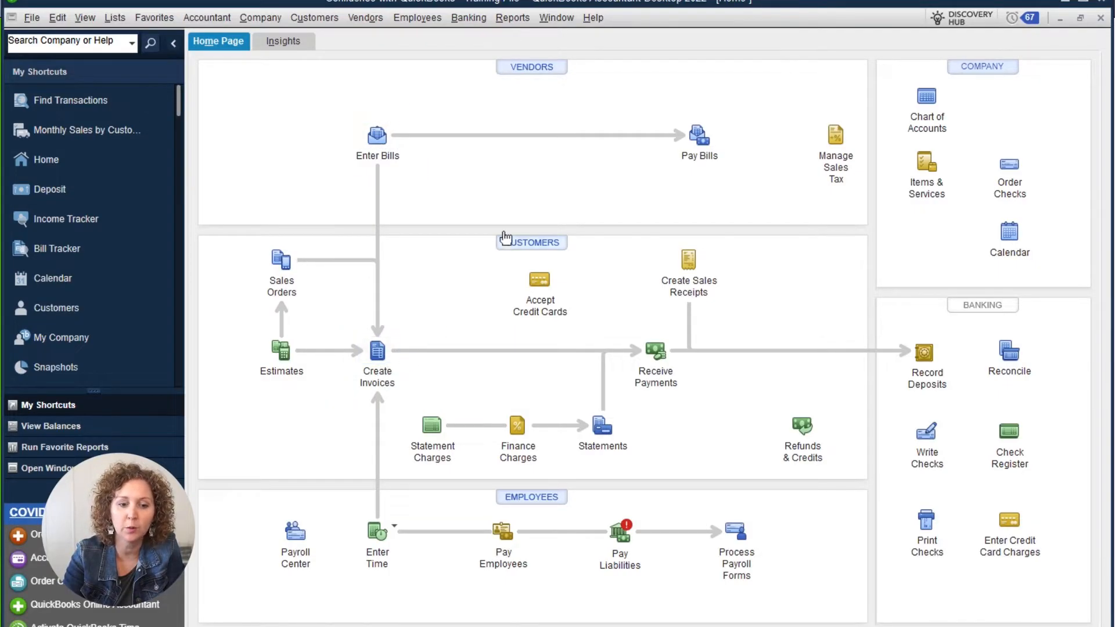
pyautogui.click(512, 17)
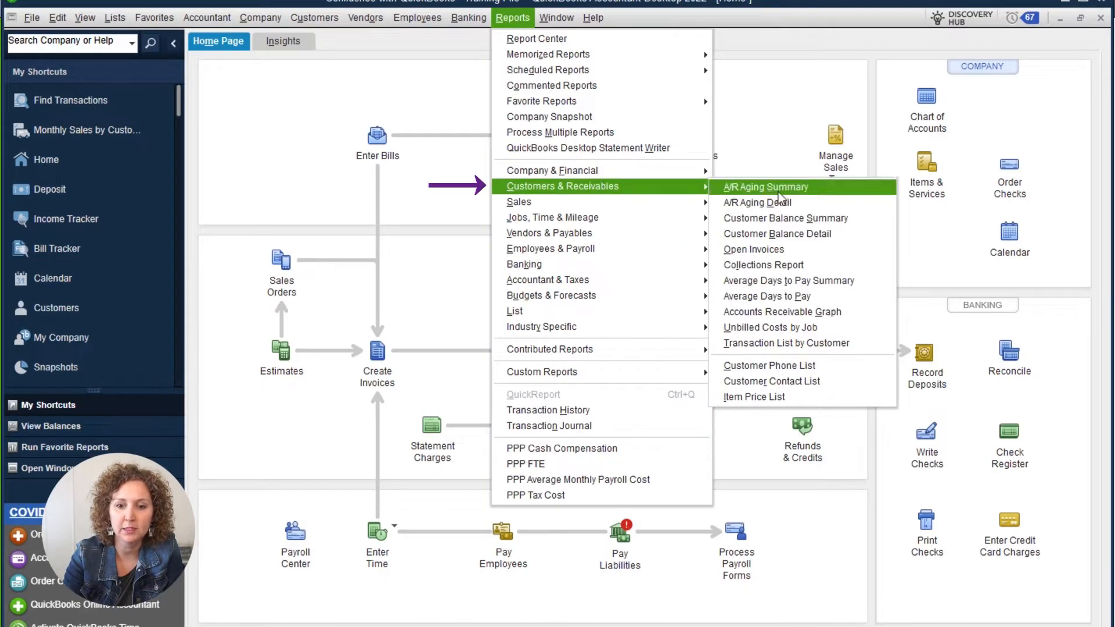
pyautogui.moveTo(753, 190)
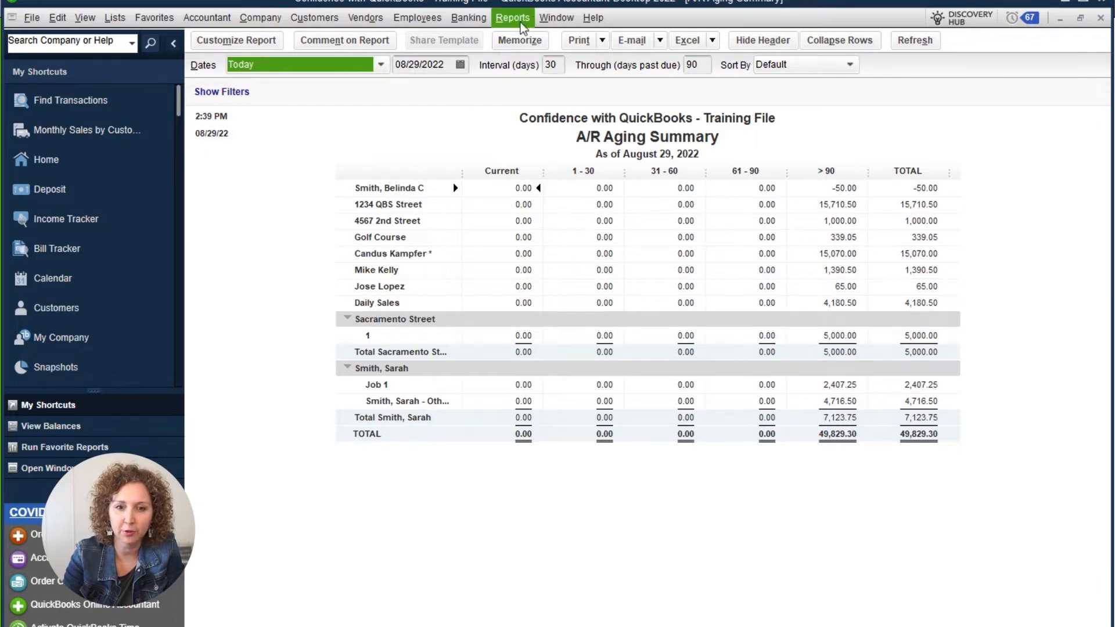
# - Run the A/R Aging Detail and Open Invoices reports from Customers & Receivables
pyautogui.click(512, 17)
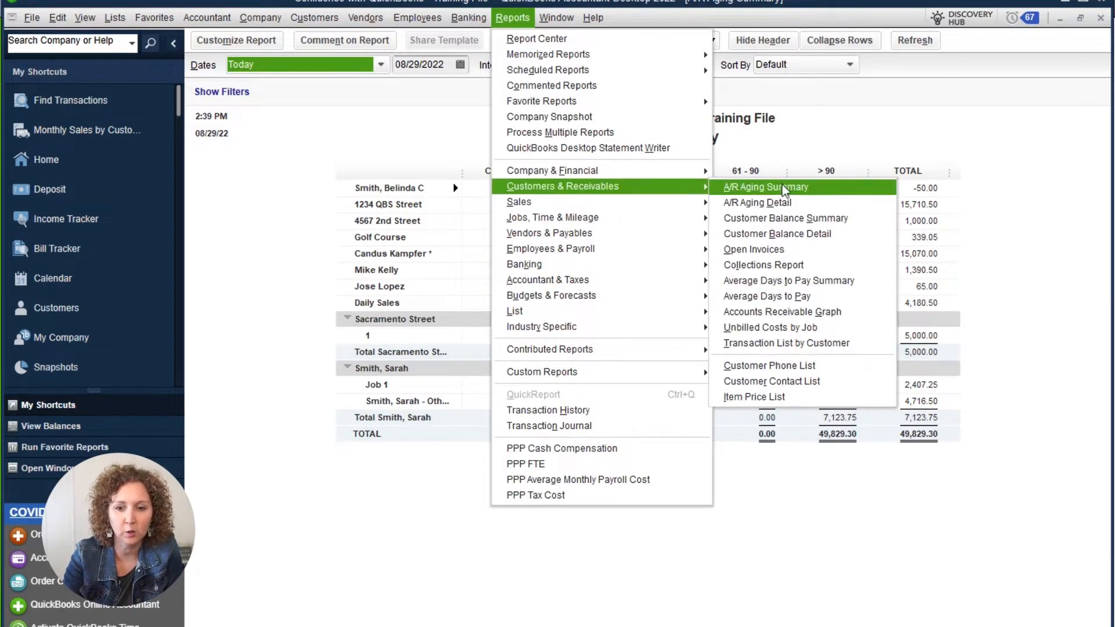
pyautogui.click(758, 203)
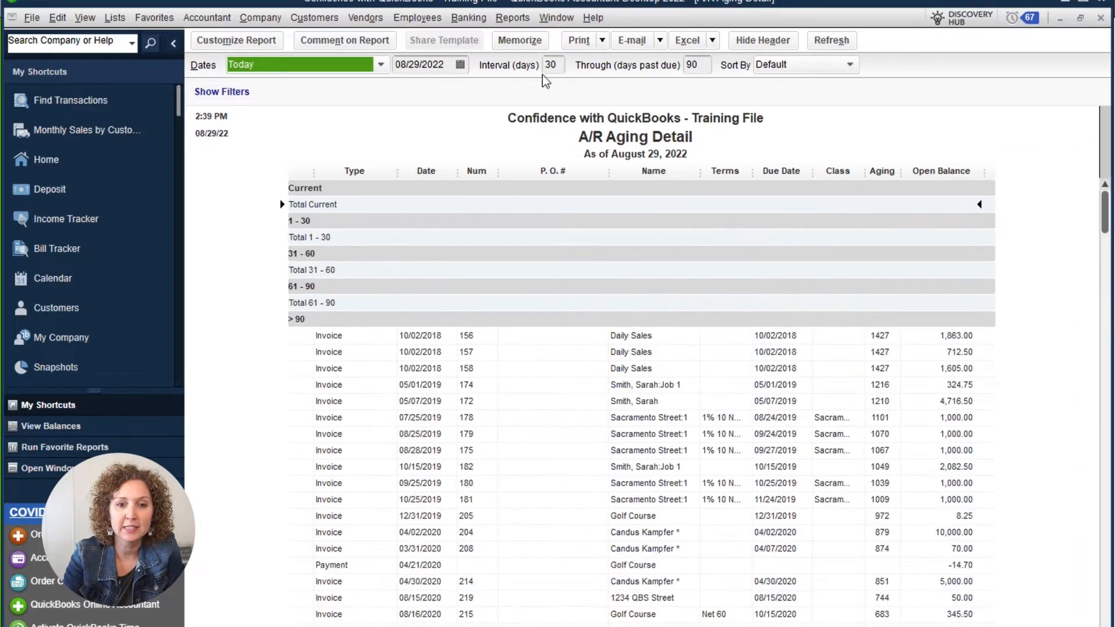
pyautogui.click(512, 18)
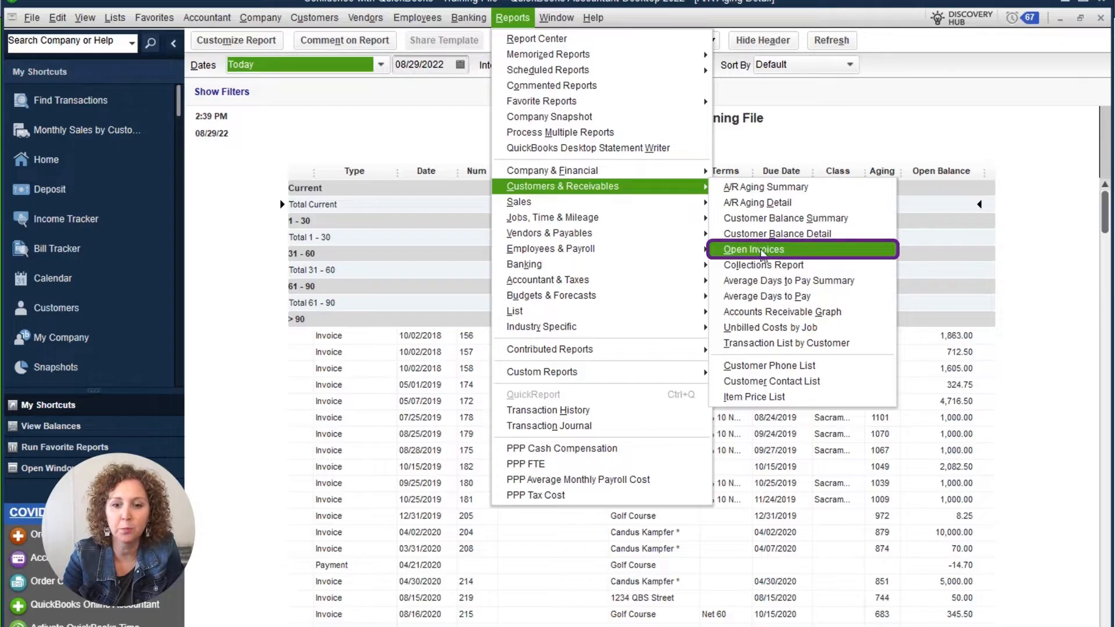
pyautogui.click(753, 250)
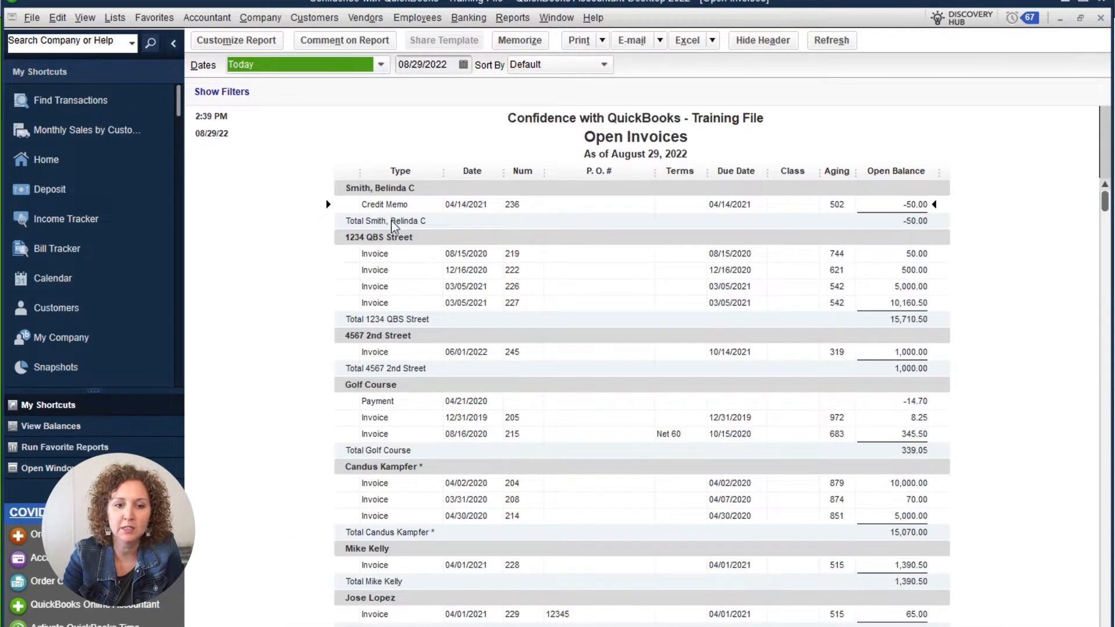
pyautogui.moveTo(880, 296)
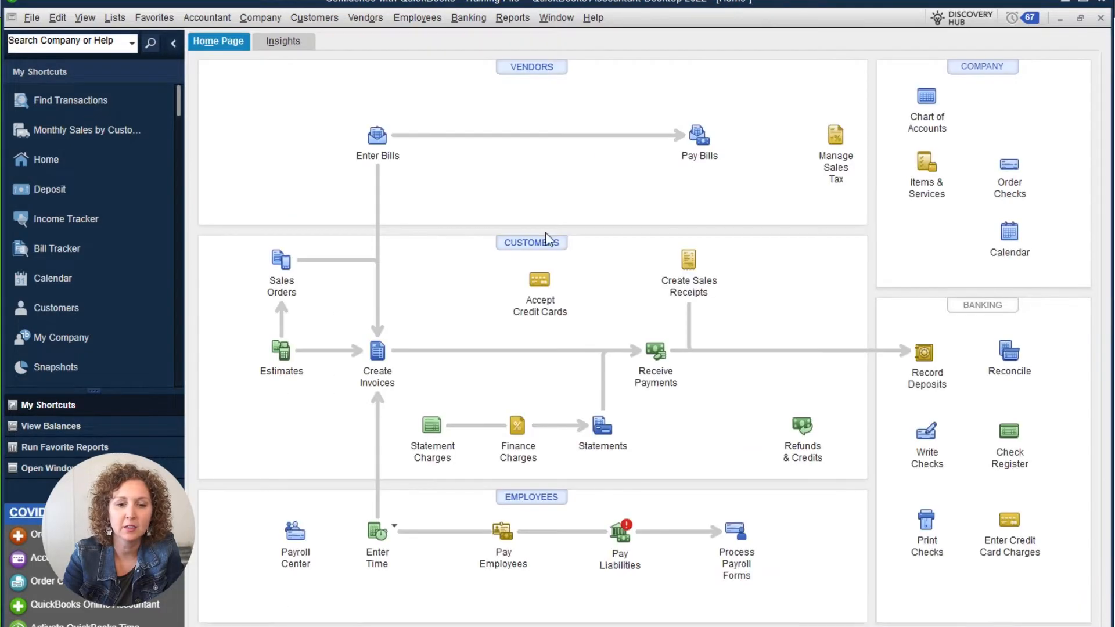
pyautogui.moveTo(523, 248)
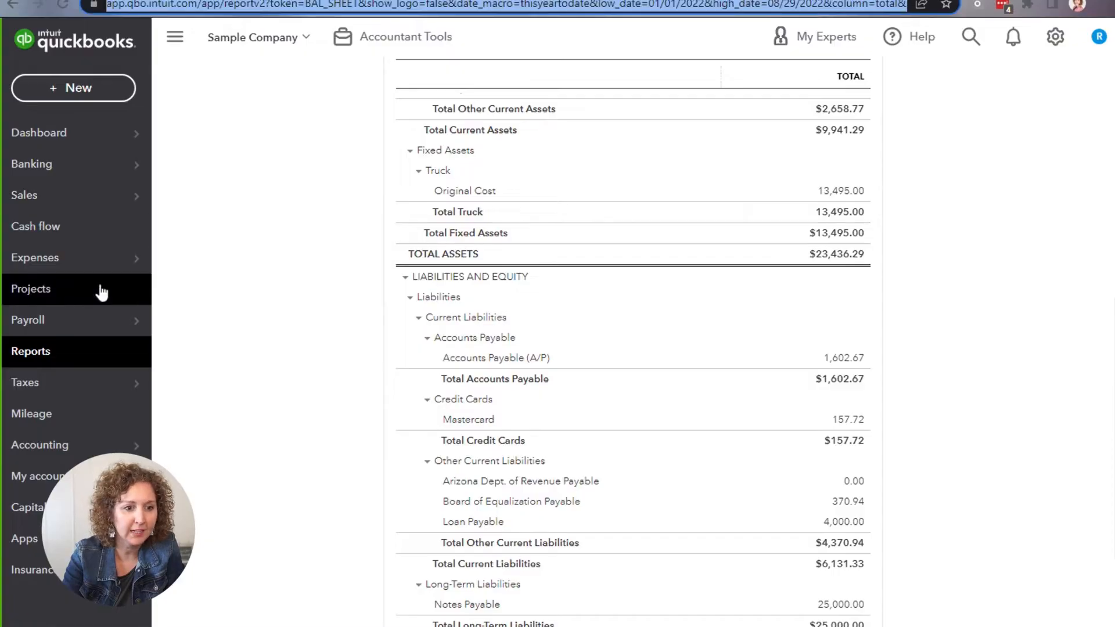
# - Return to the report list and star Accounts receivable aging summary as a favourite
pyautogui.click(31, 352)
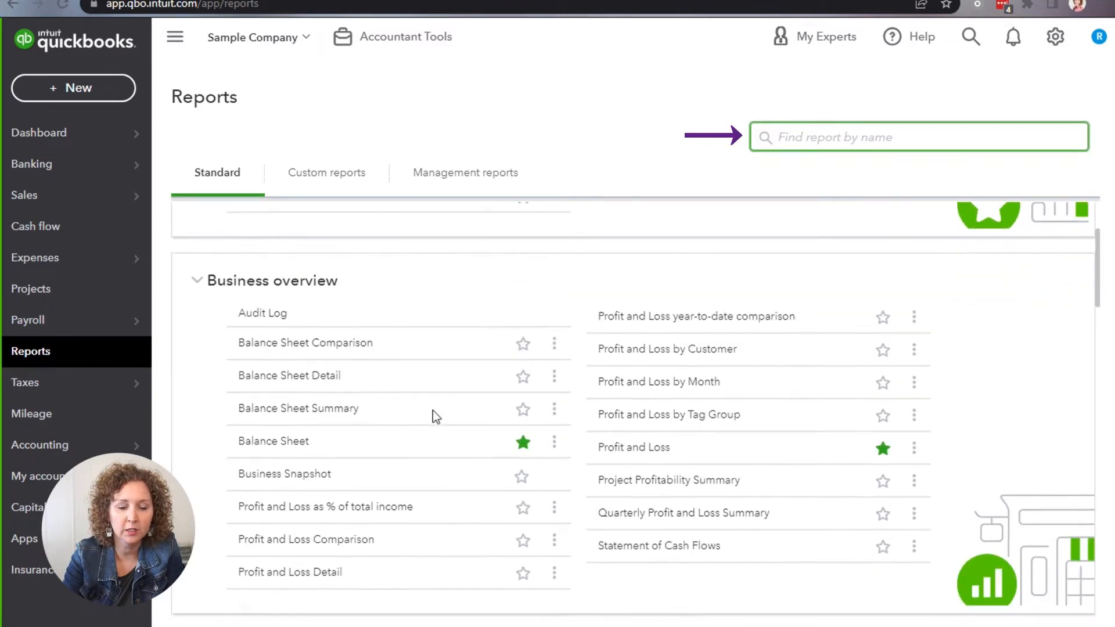
pyautogui.scroll(-3)
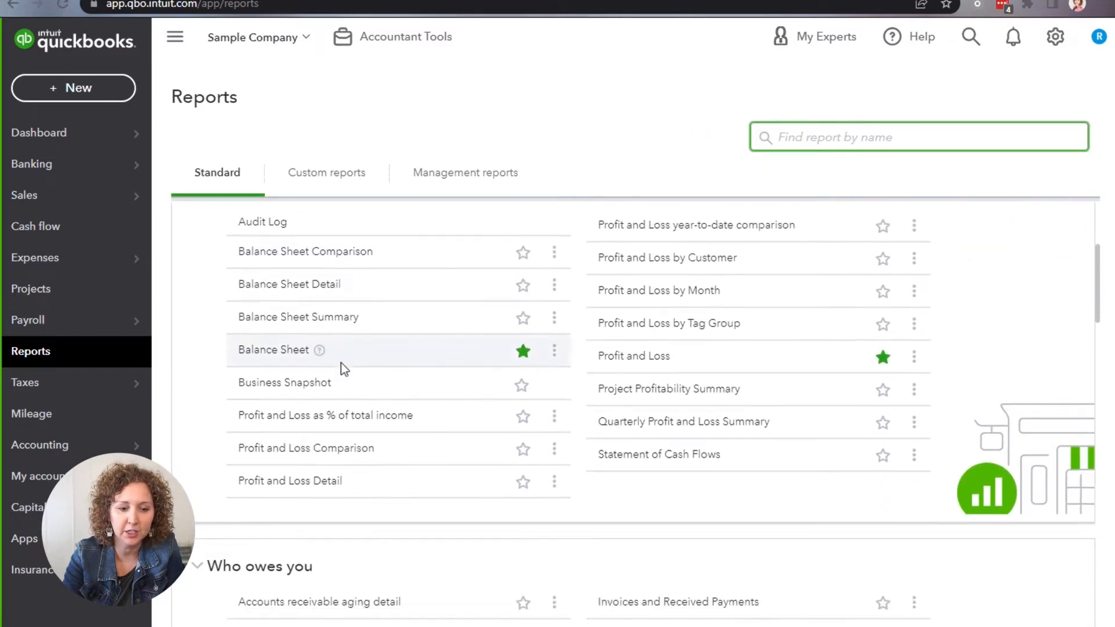
pyautogui.scroll(-3)
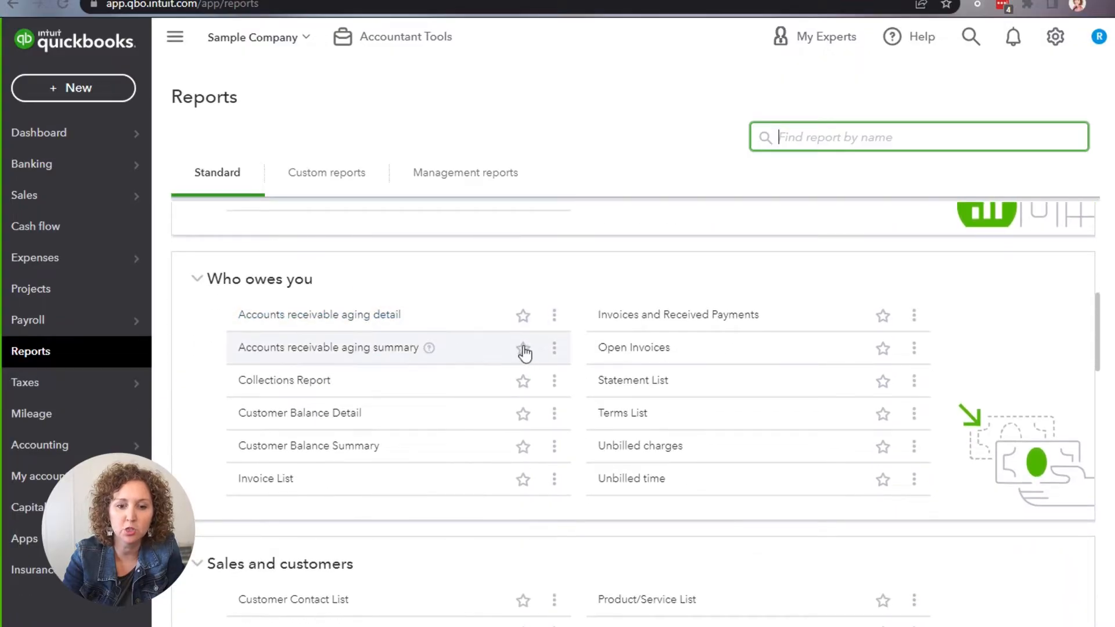
pyautogui.click(522, 348)
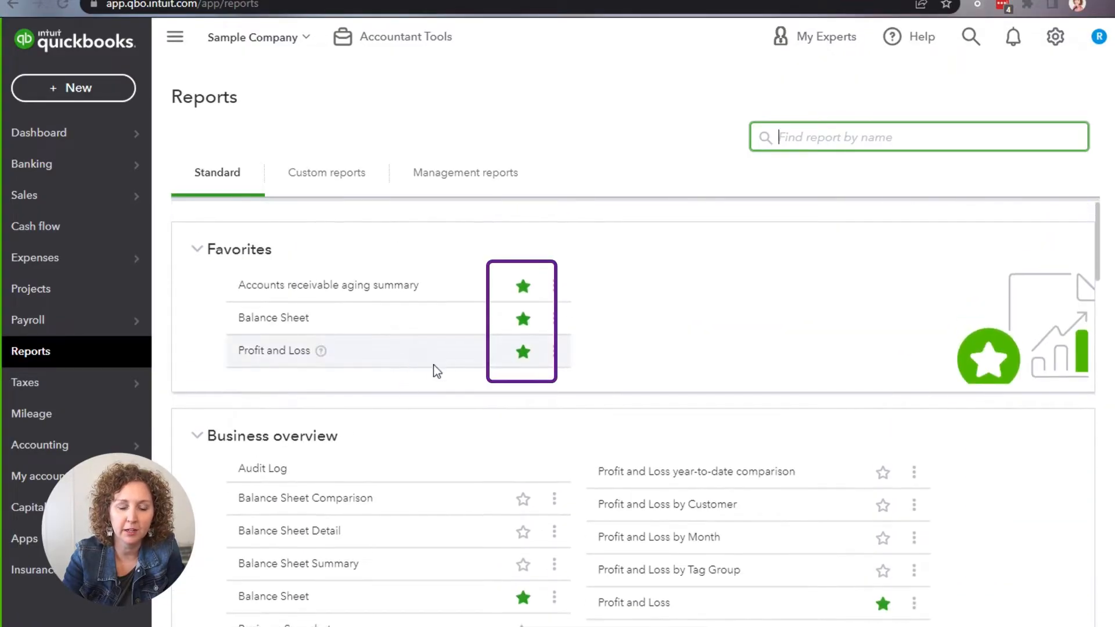
# - Run the Accounts receivable aging summary report and bring up the + New menu
pyautogui.scroll(-3)
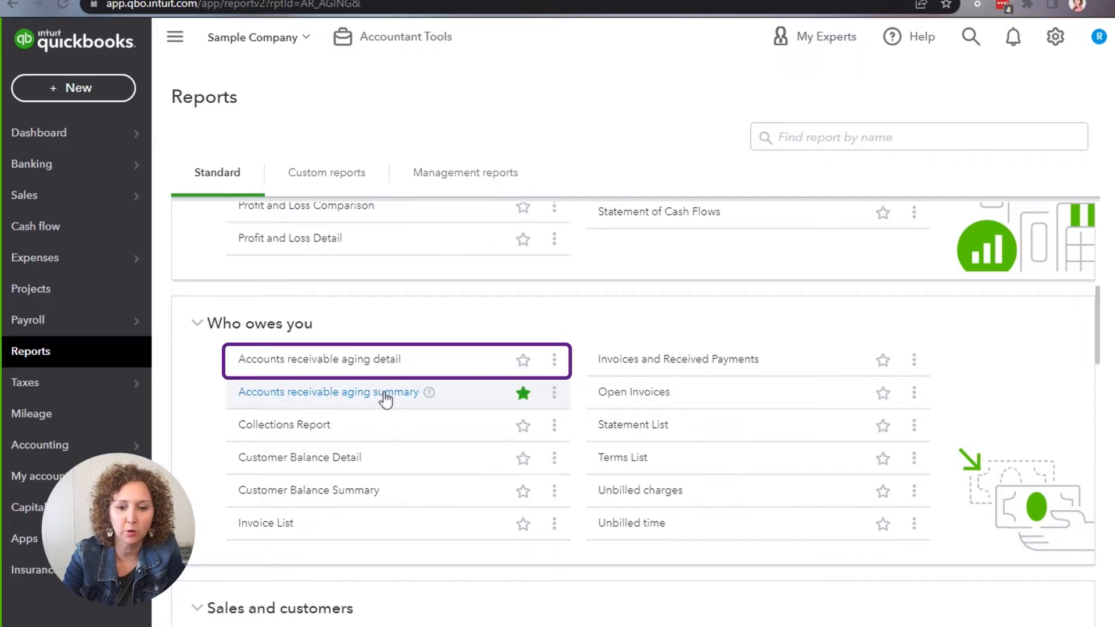
pyautogui.click(329, 392)
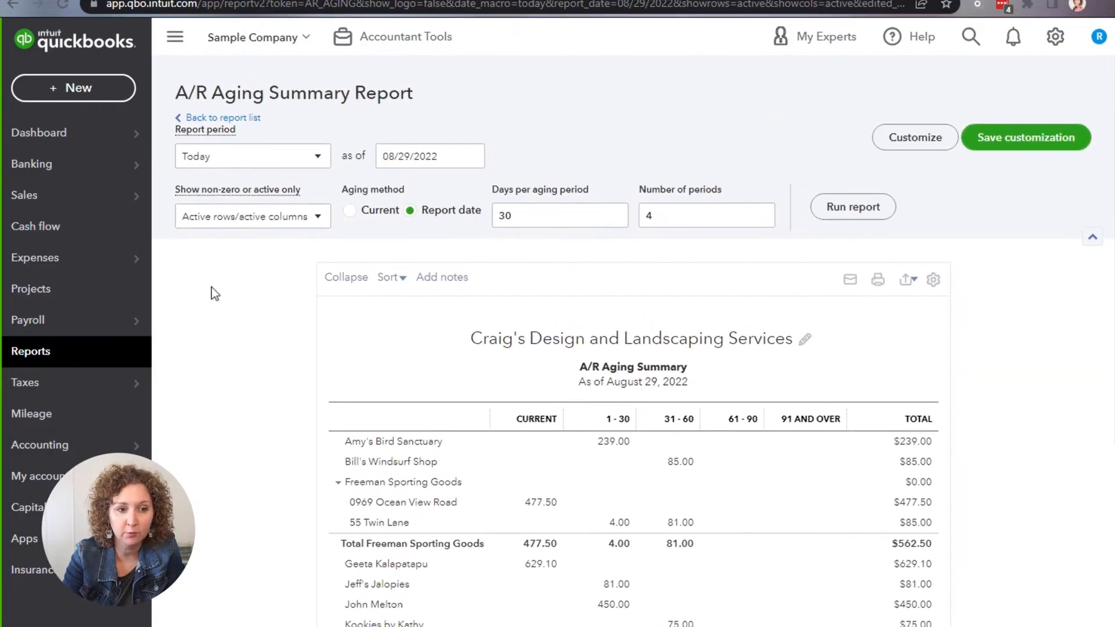
pyautogui.click(73, 88)
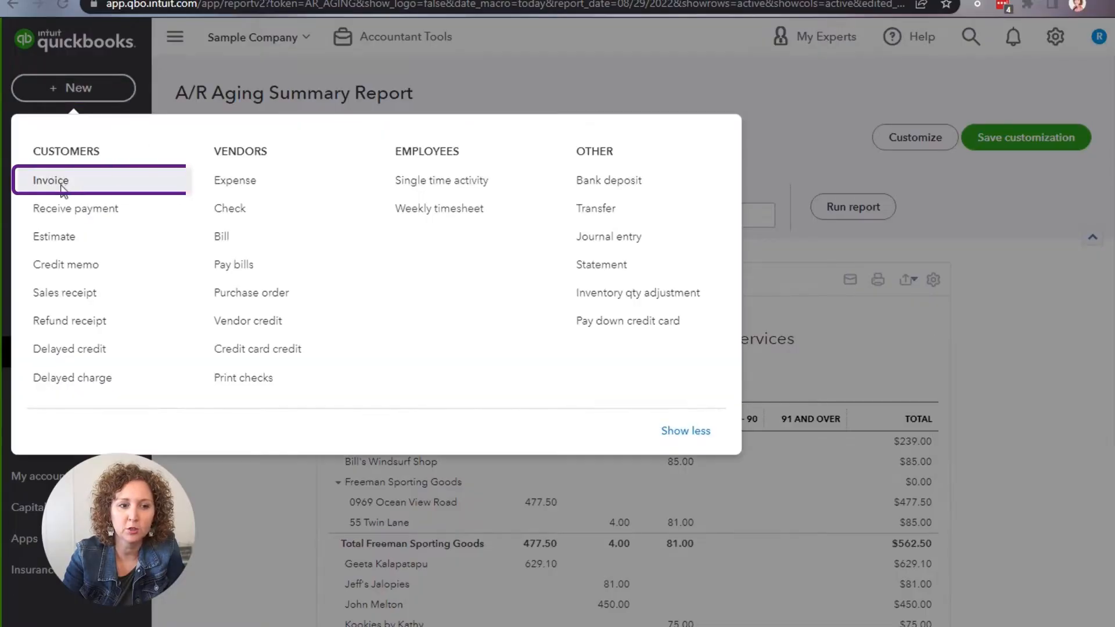
pyautogui.moveTo(552, 96)
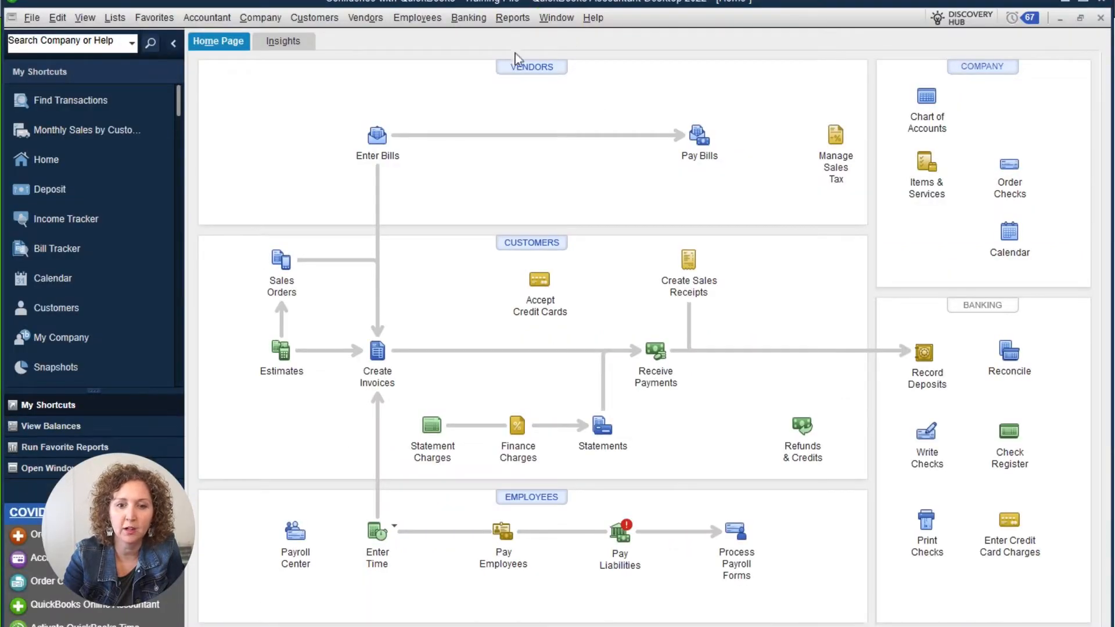
pyautogui.moveTo(532, 163)
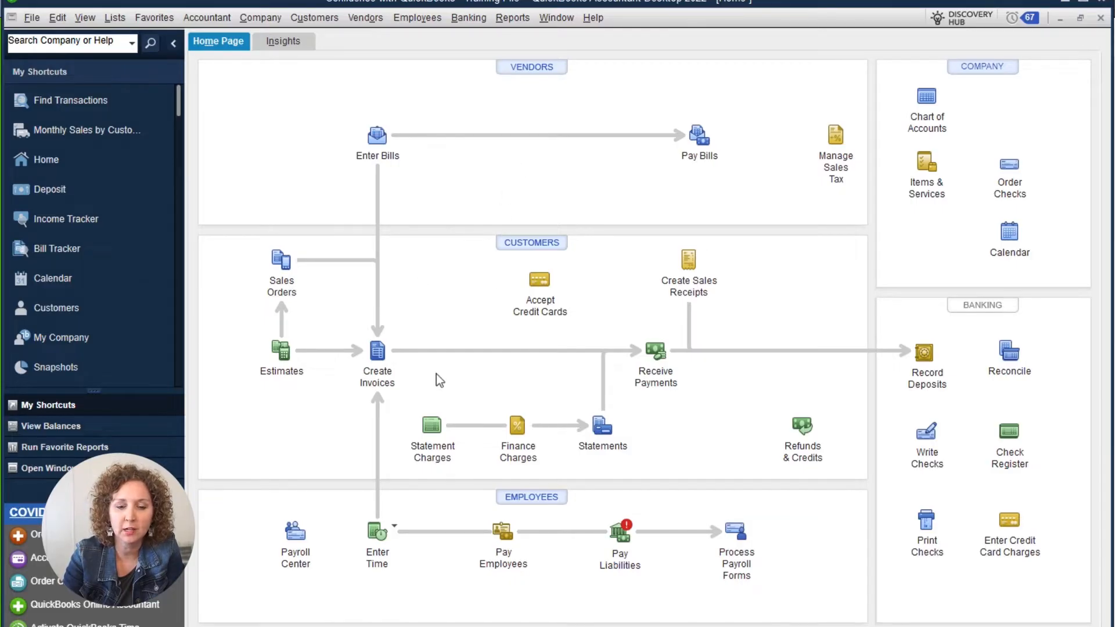
pyautogui.moveTo(390, 364)
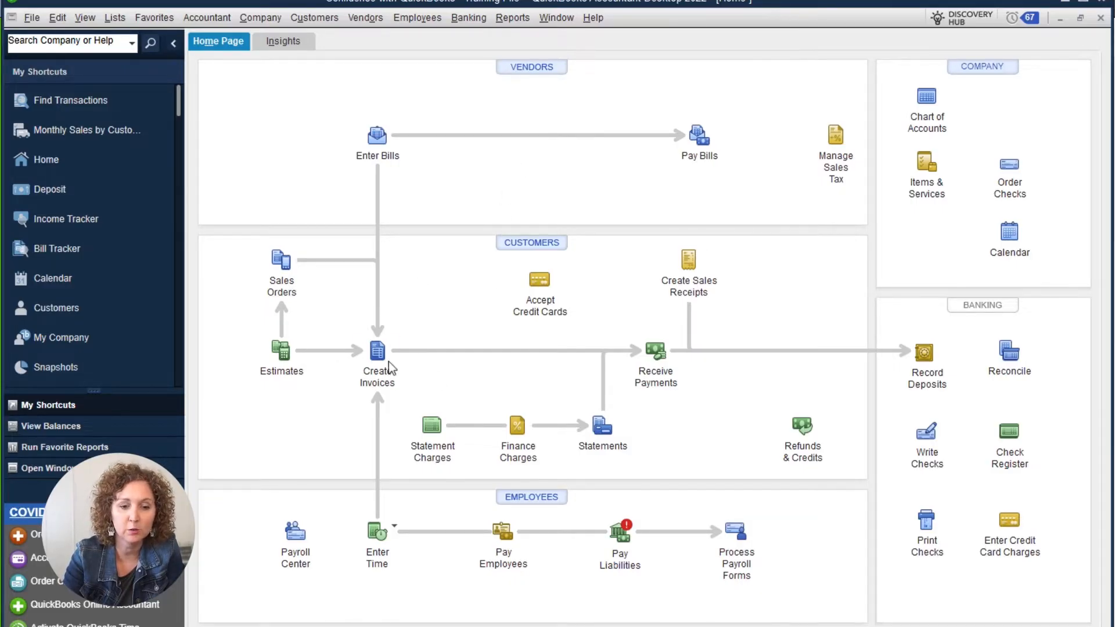
pyautogui.moveTo(391, 145)
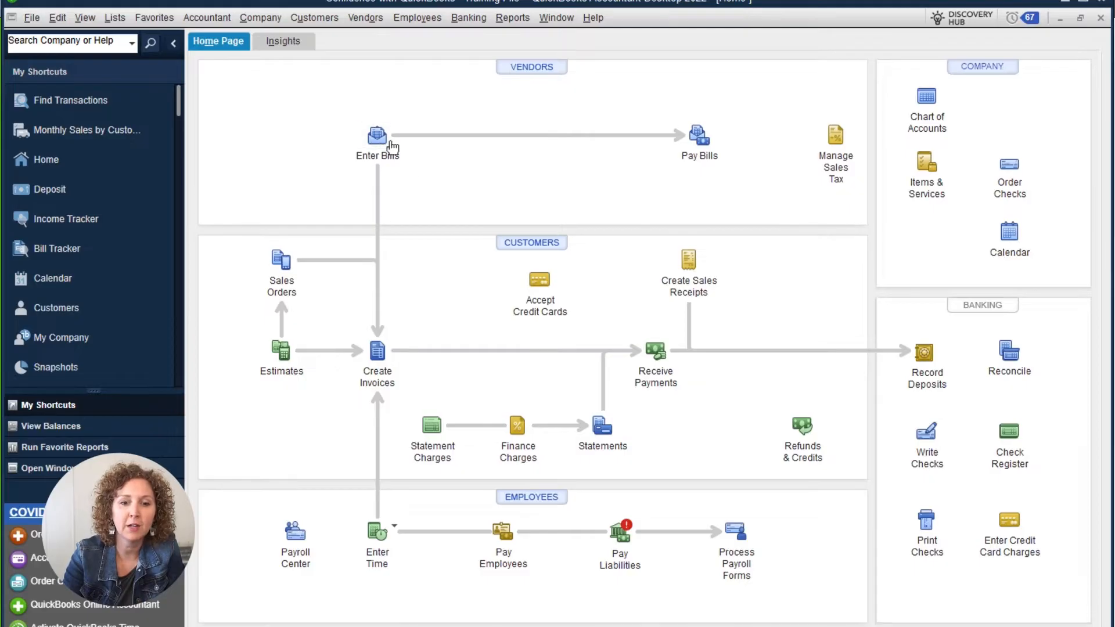
pyautogui.moveTo(416, 138)
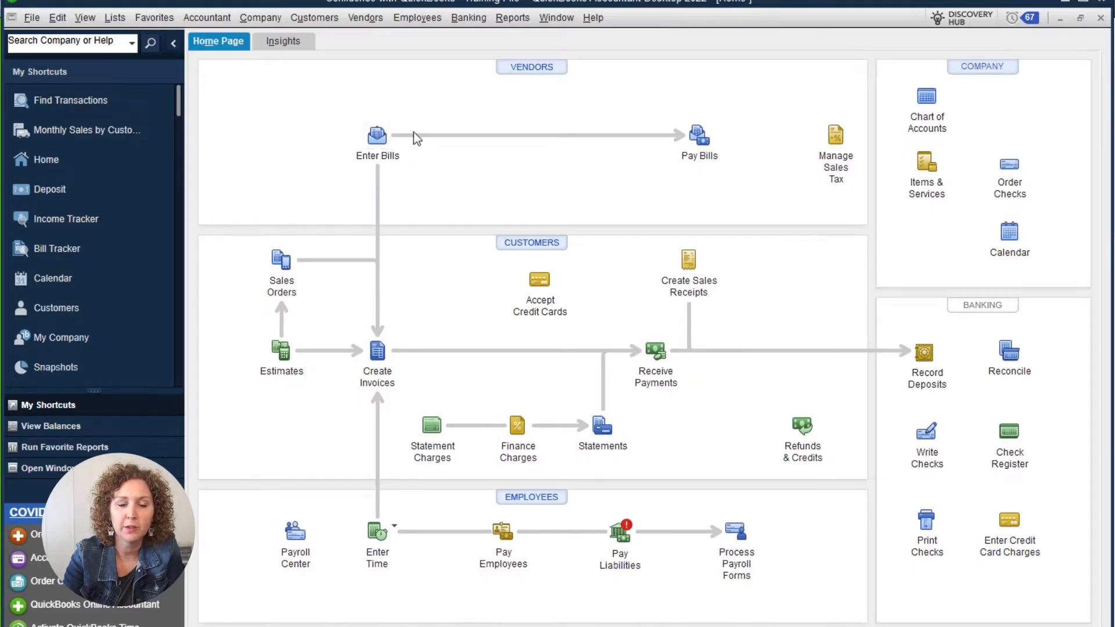
pyautogui.moveTo(378, 136)
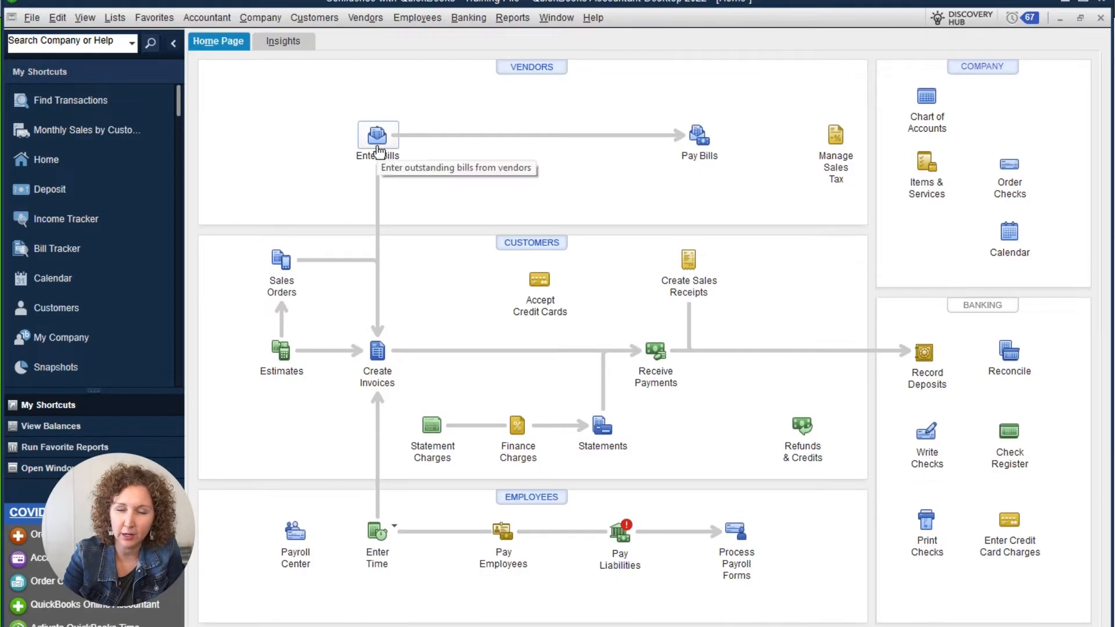
pyautogui.moveTo(417, 175)
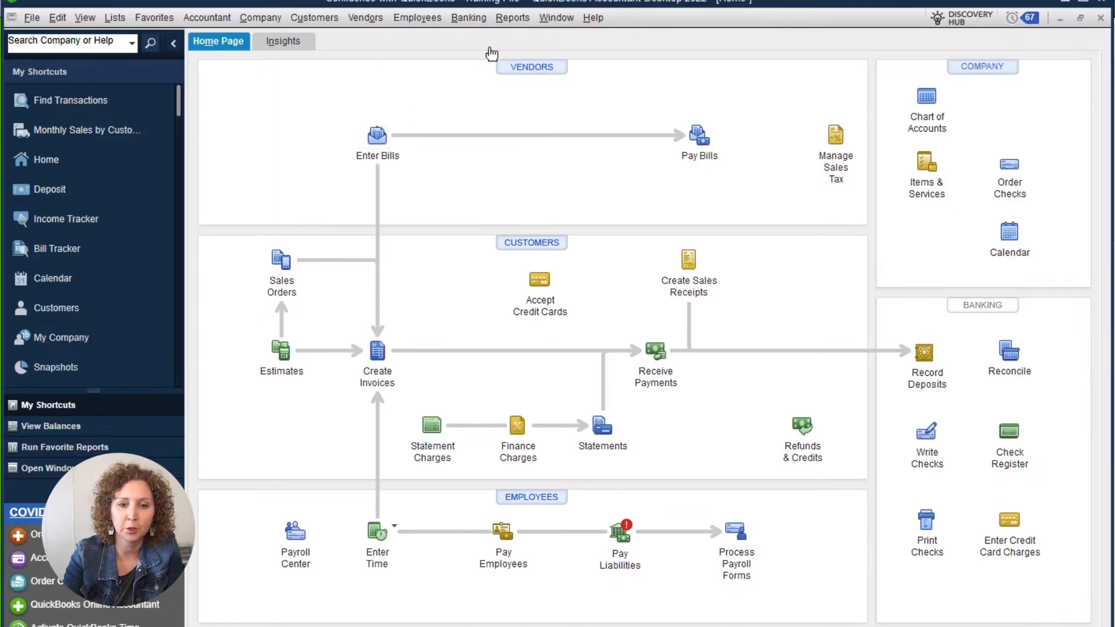
# - Open the A/P Aging Summary report from Reports > Vendors & Payables
pyautogui.click(512, 17)
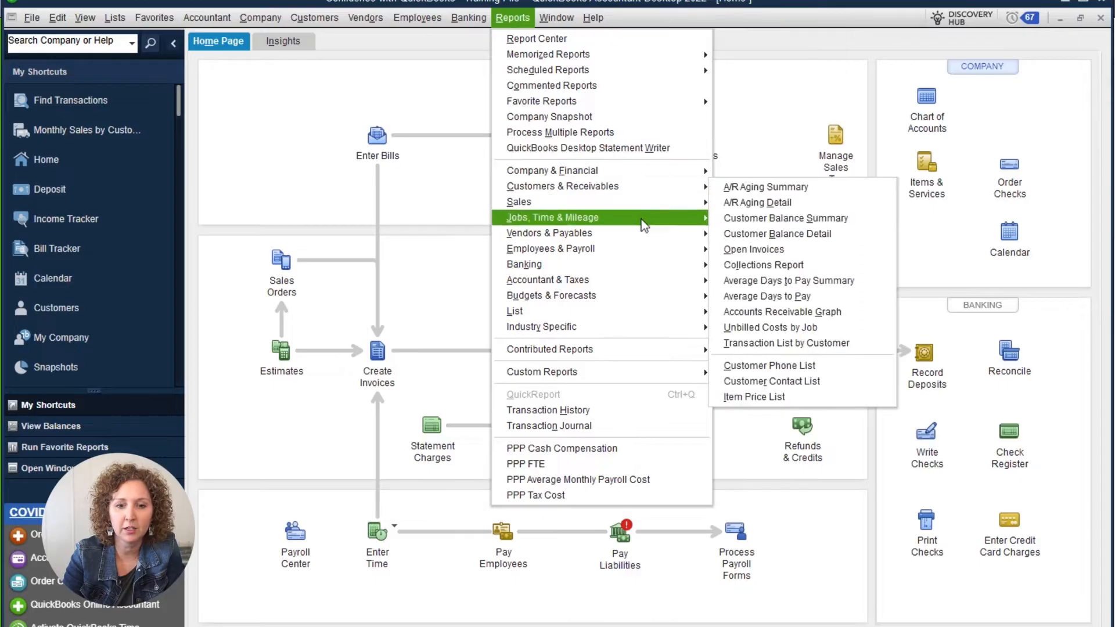
pyautogui.moveTo(572, 233)
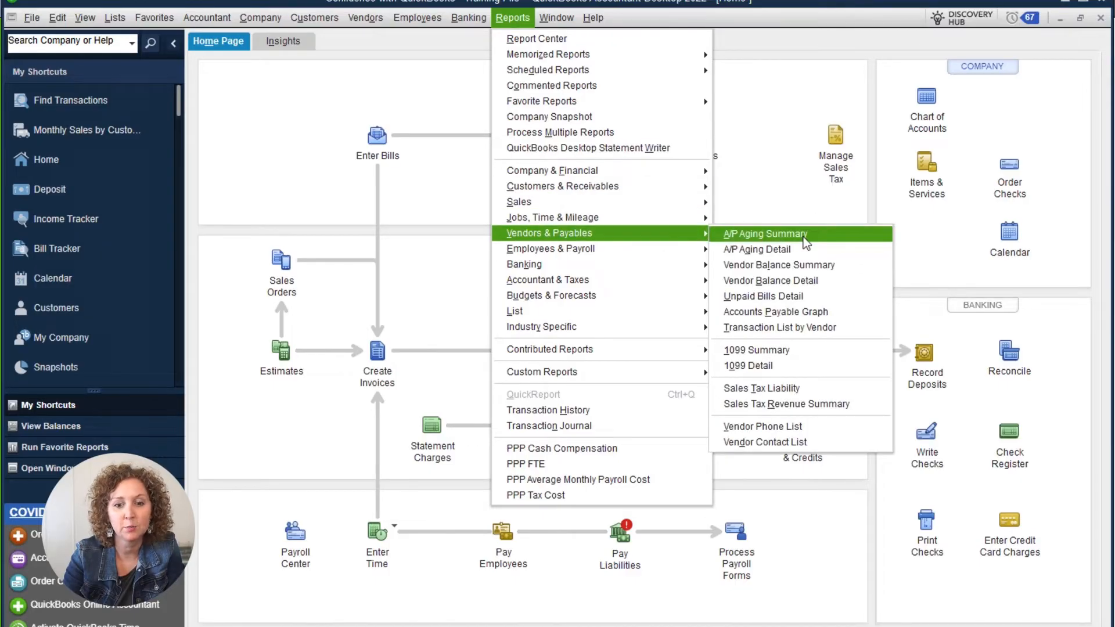
pyautogui.click(764, 233)
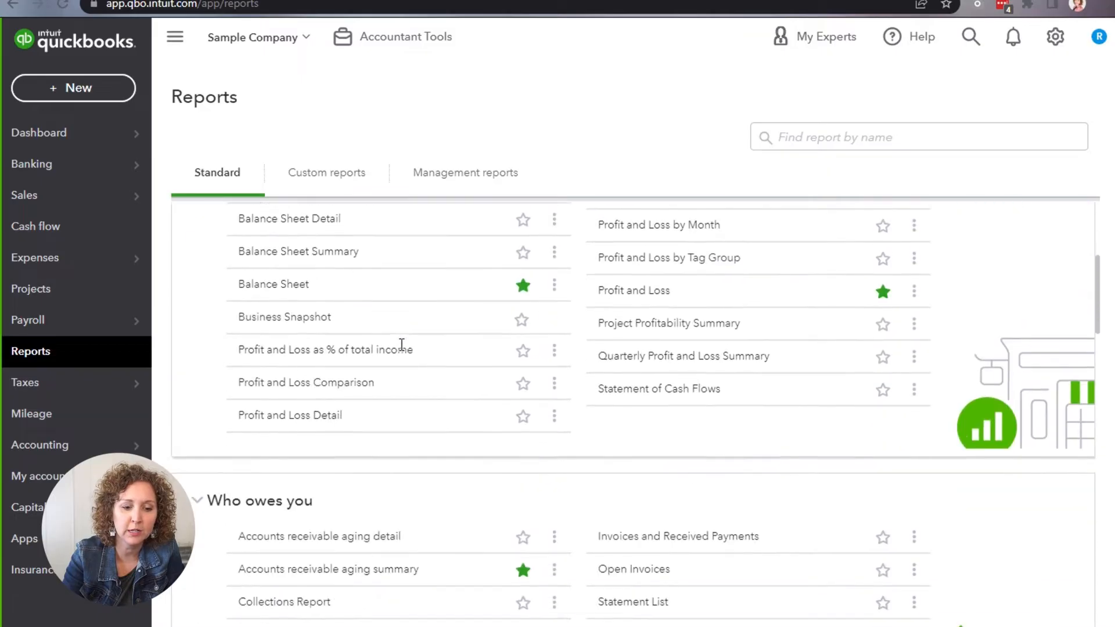
# - Run the Accounts payable aging summary report showing $1,602.67 owed to vendors
pyautogui.scroll(-3)
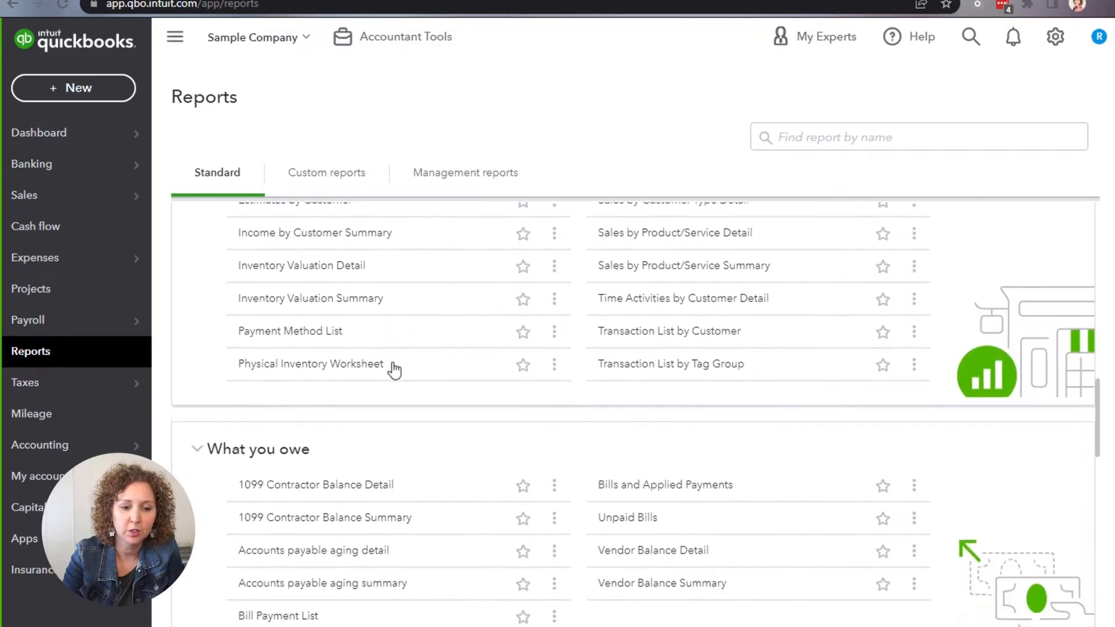
pyautogui.scroll(-3)
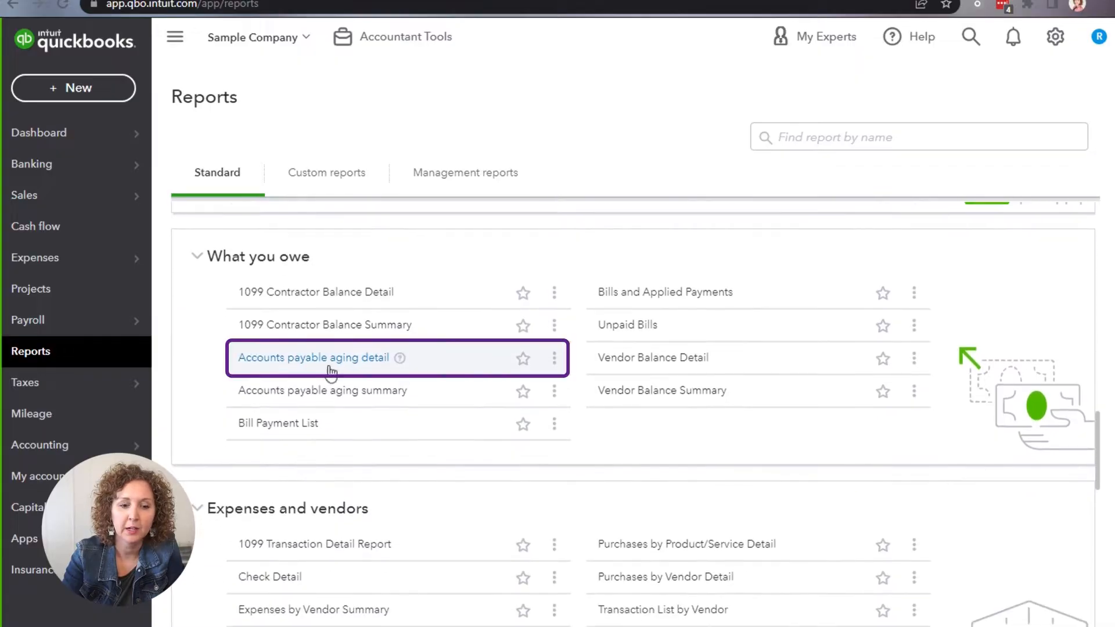
pyautogui.moveTo(376, 401)
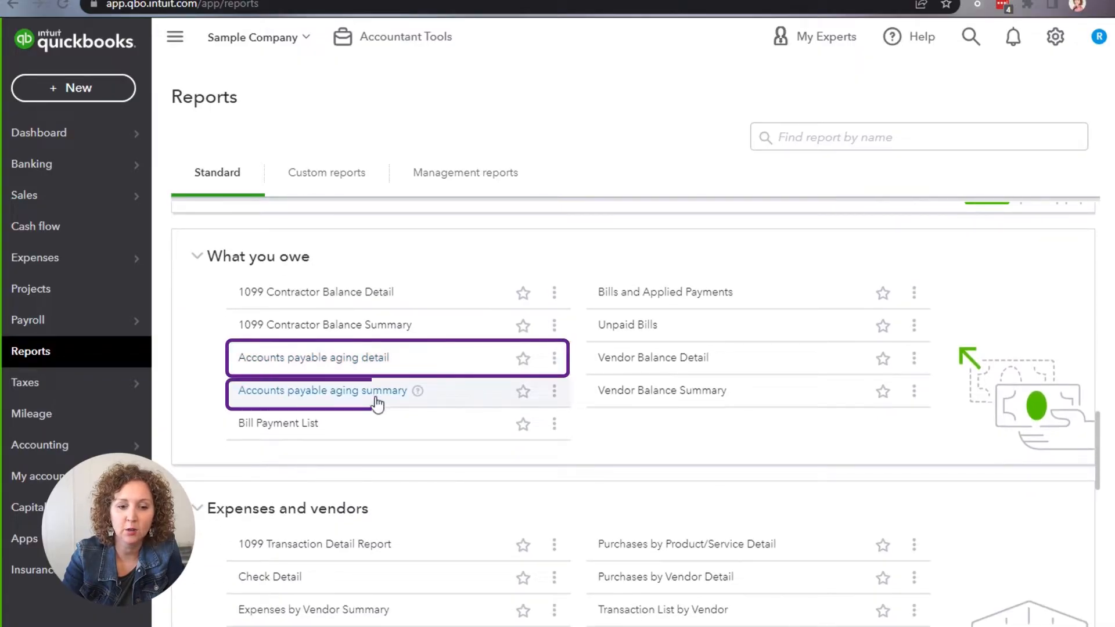
pyautogui.click(321, 391)
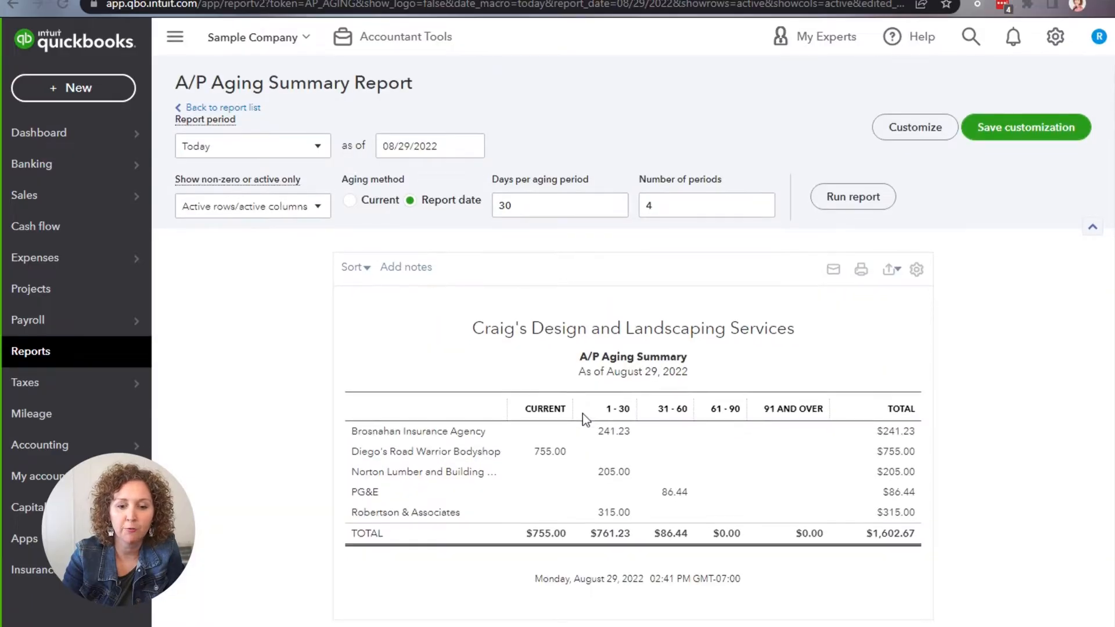
pyautogui.moveTo(765, 409)
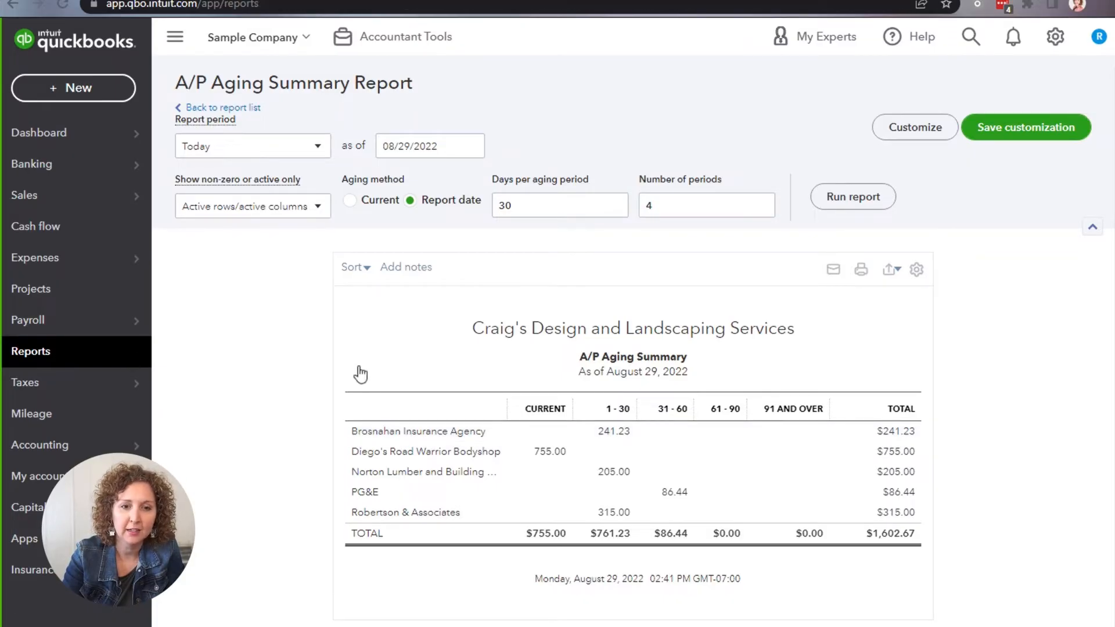
pyautogui.click(223, 108)
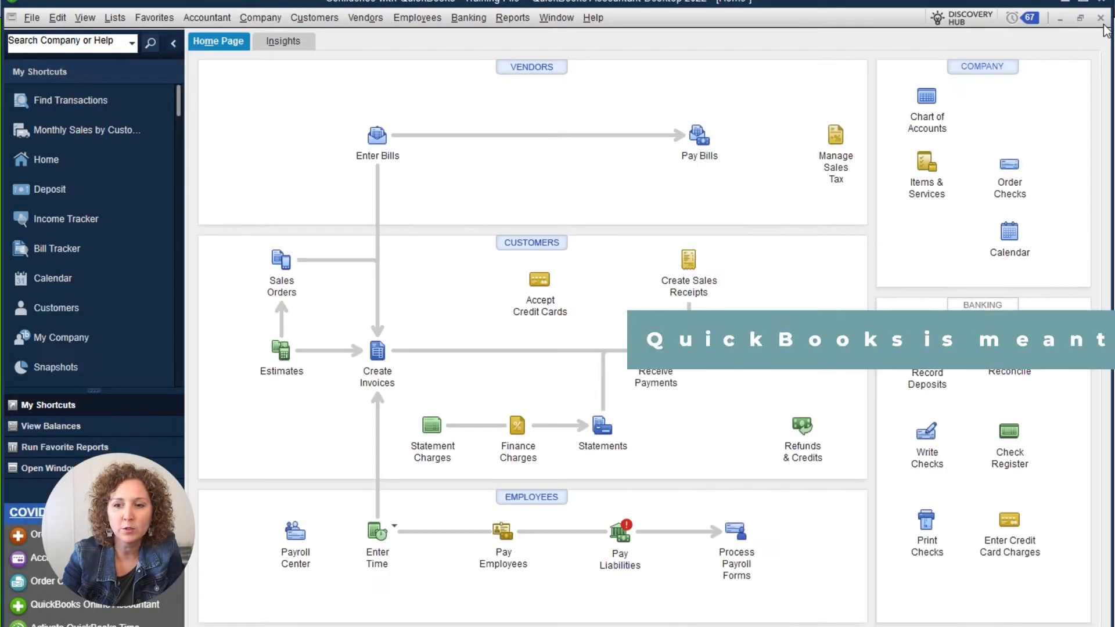
pyautogui.moveTo(384, 391)
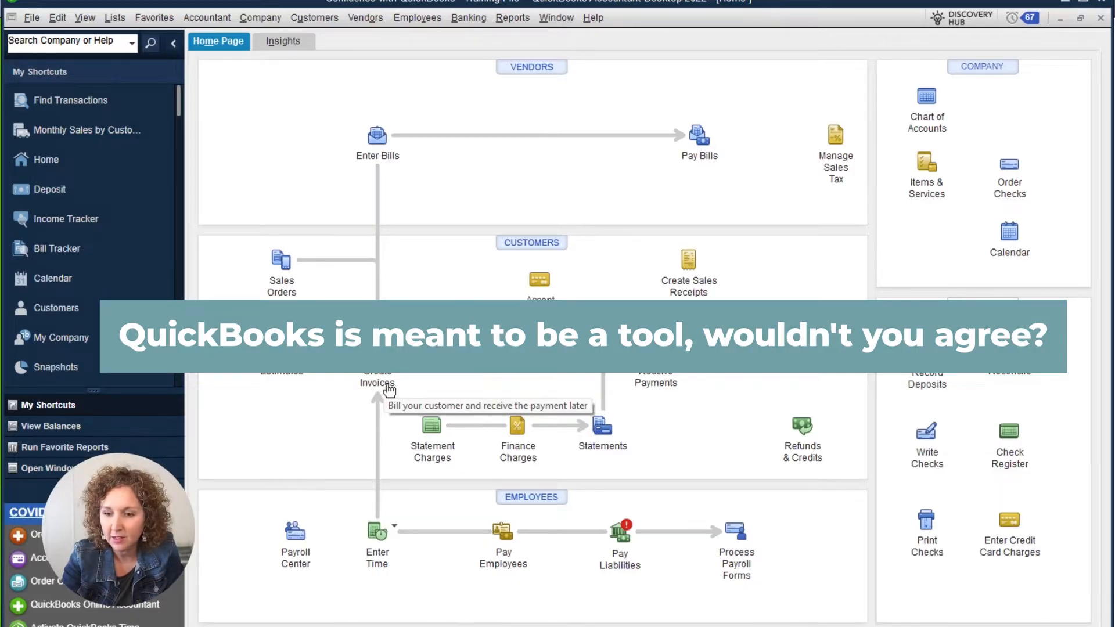
pyautogui.moveTo(513, 117)
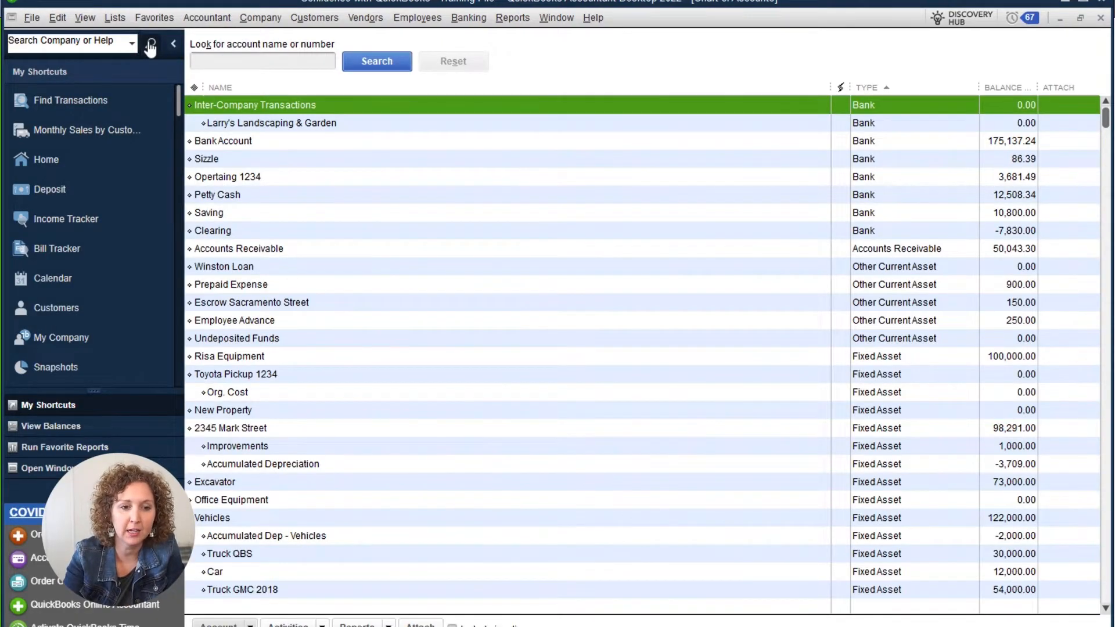
pyautogui.click(218, 195)
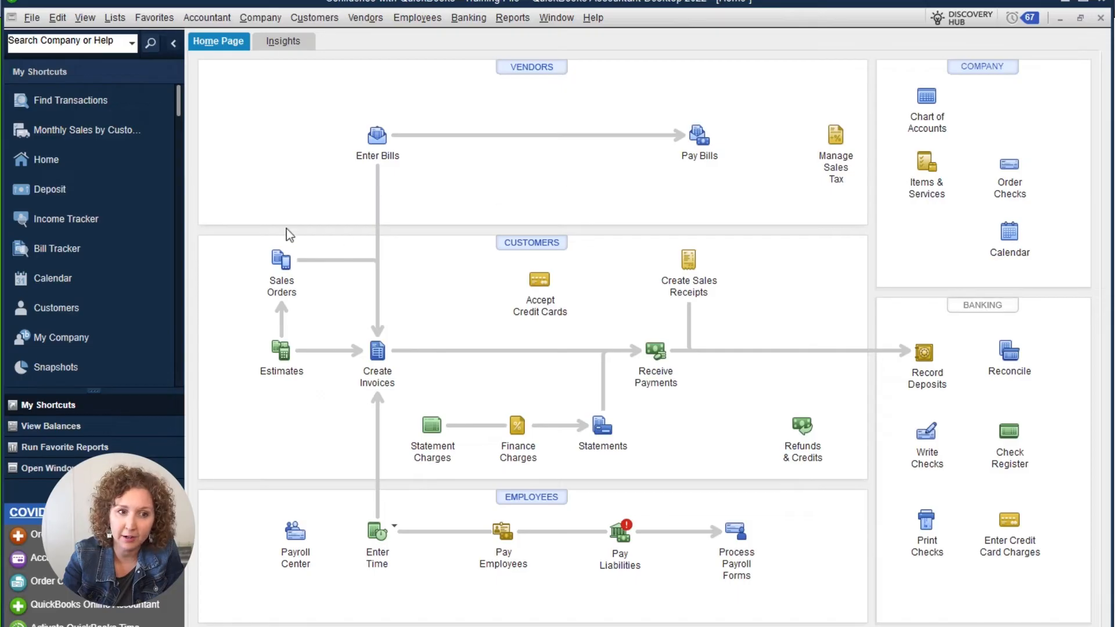
pyautogui.moveTo(335, 596)
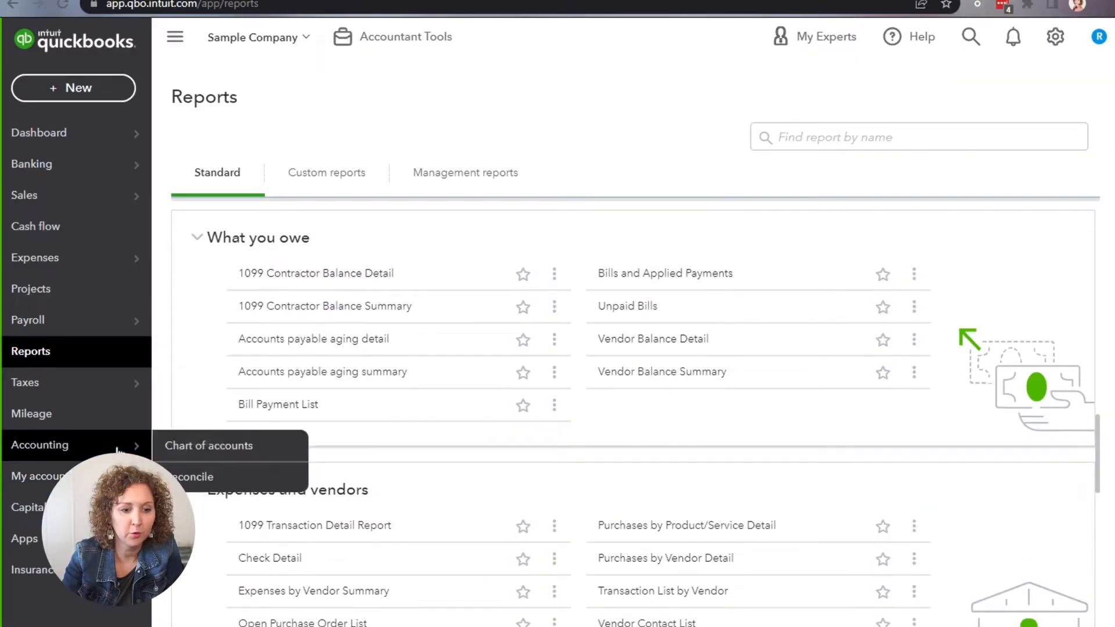
# - Go to Chart of accounts through the Accounting navigation menu
pyautogui.click(207, 445)
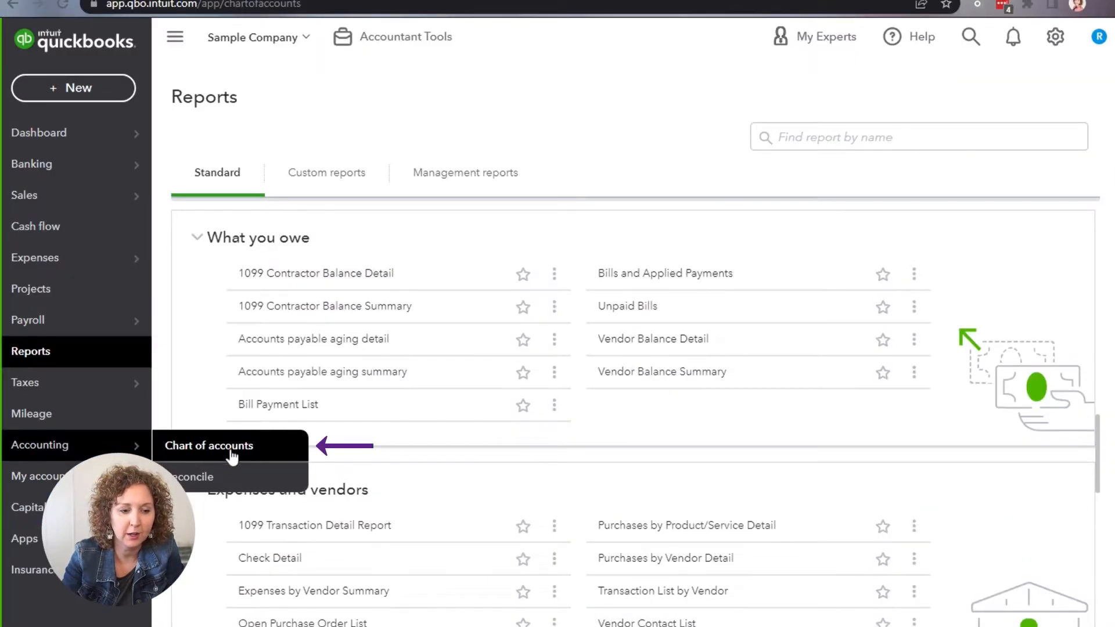
pyautogui.click(209, 445)
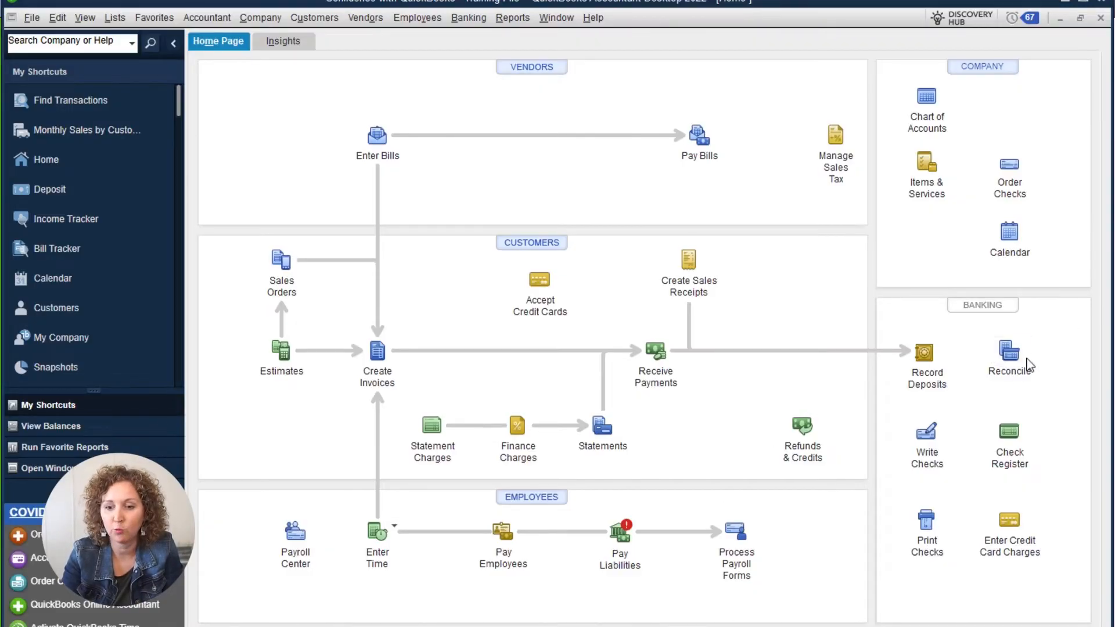
pyautogui.moveTo(1014, 366)
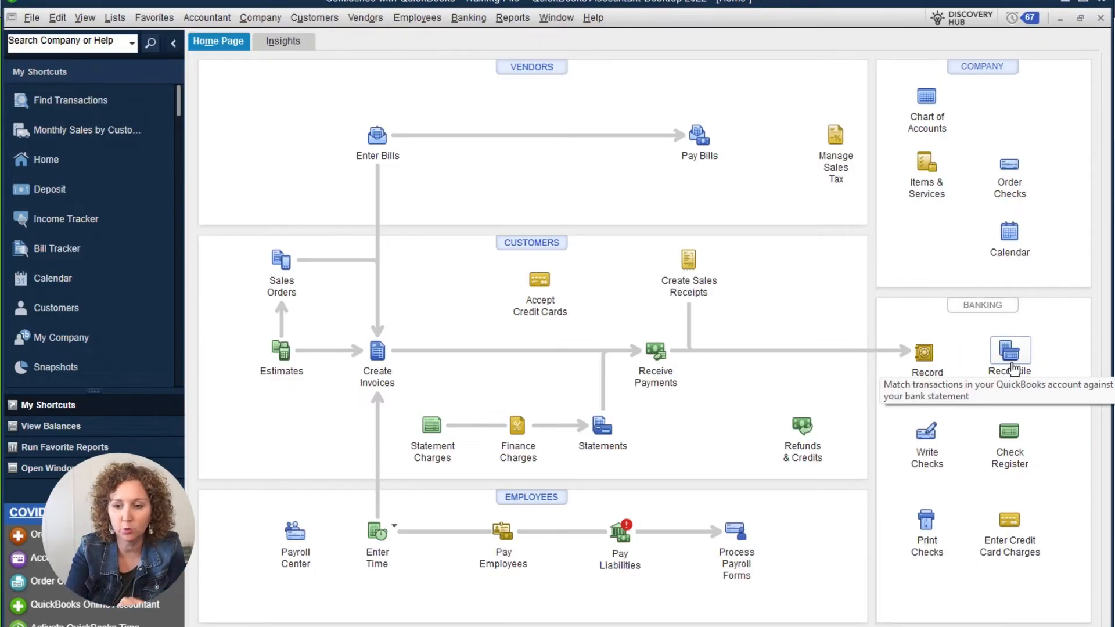
pyautogui.moveTo(540, 592)
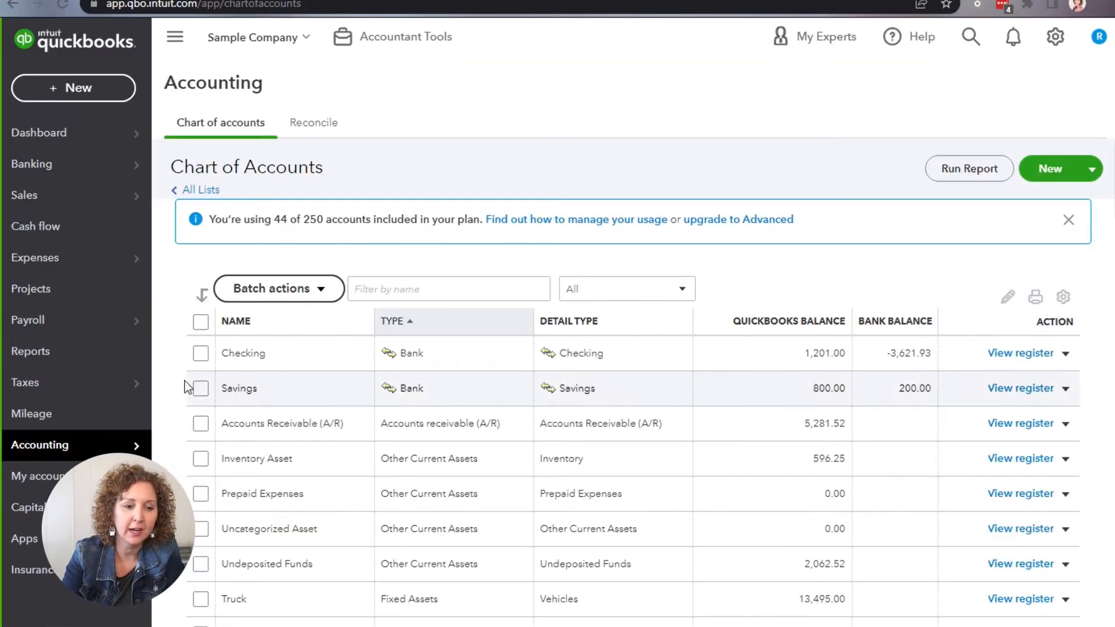
pyautogui.moveTo(39, 445)
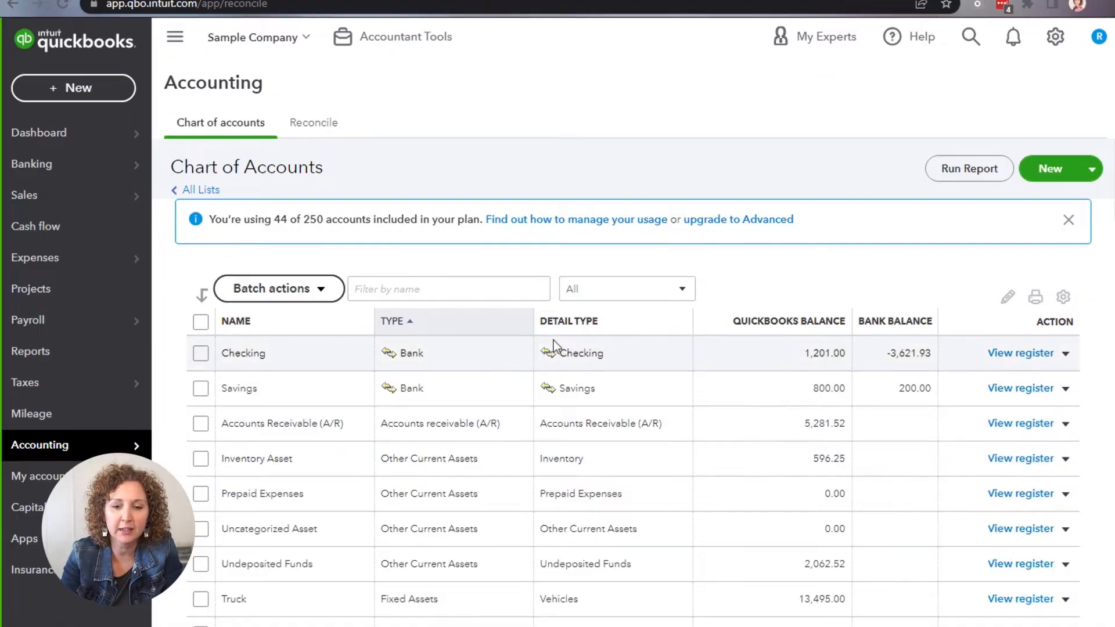
# - Start a reconciliation from the Reconcile tab and choose the Checking account
pyautogui.click(313, 123)
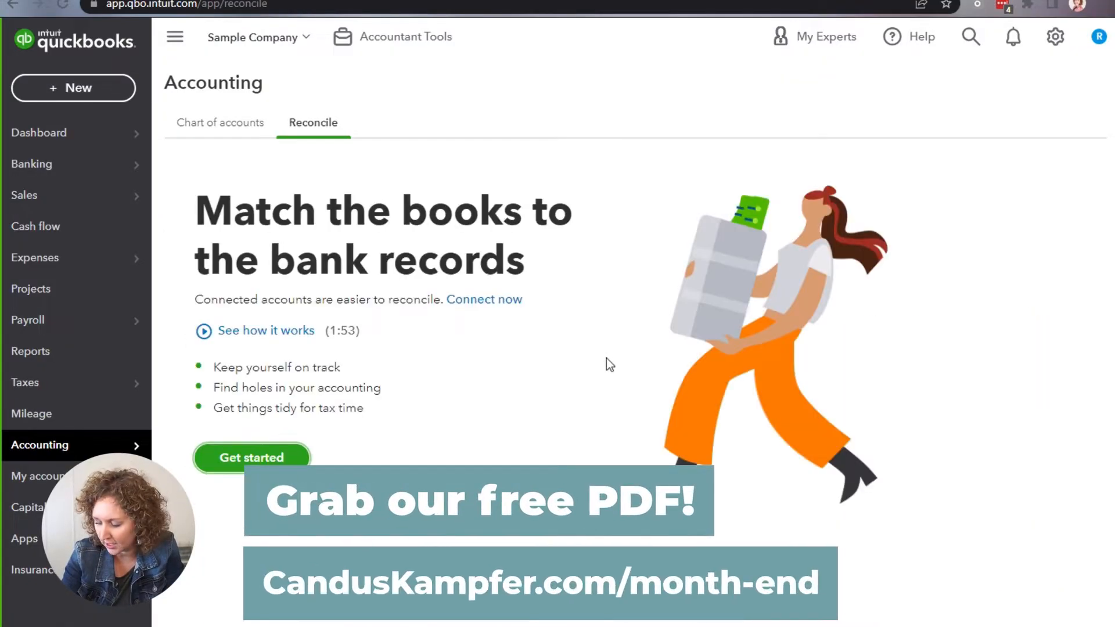
pyautogui.click(252, 457)
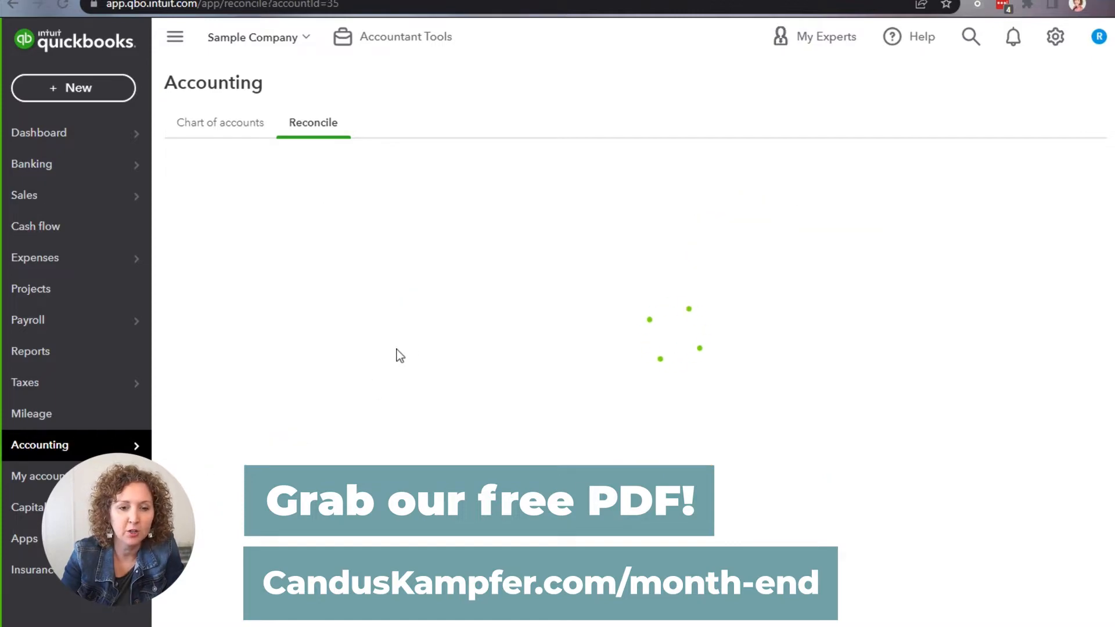
pyautogui.click(220, 123)
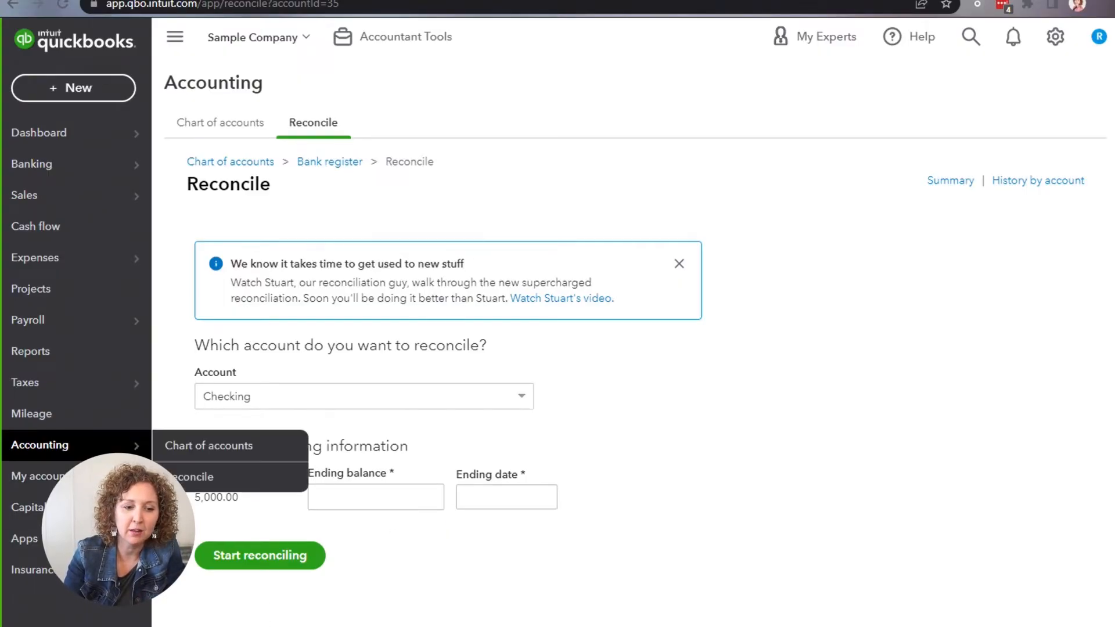
pyautogui.moveTo(216, 452)
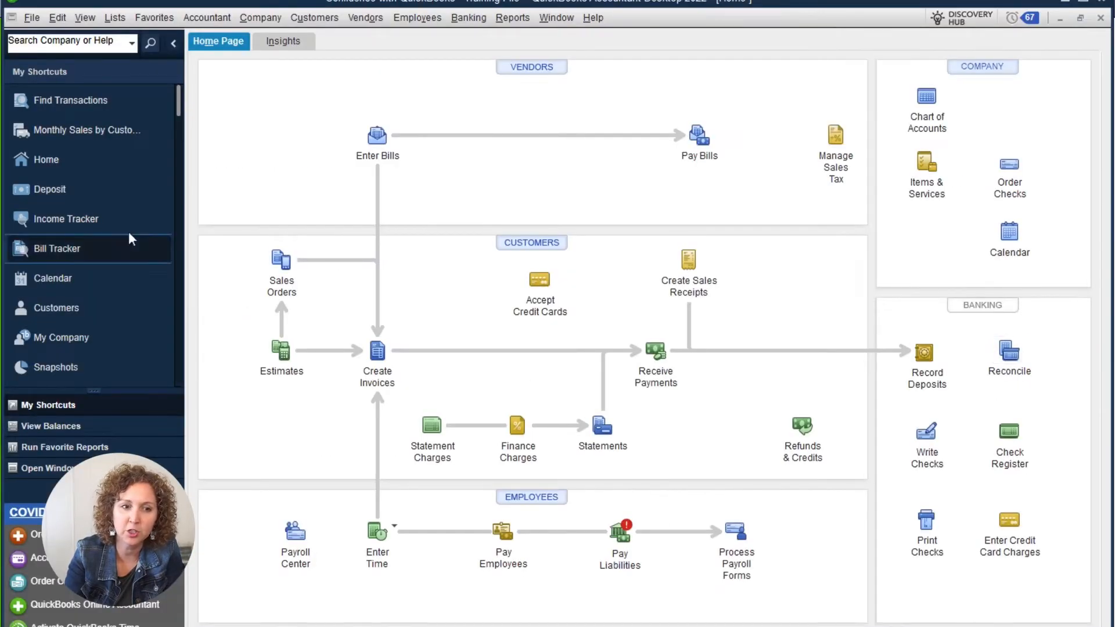
pyautogui.click(115, 18)
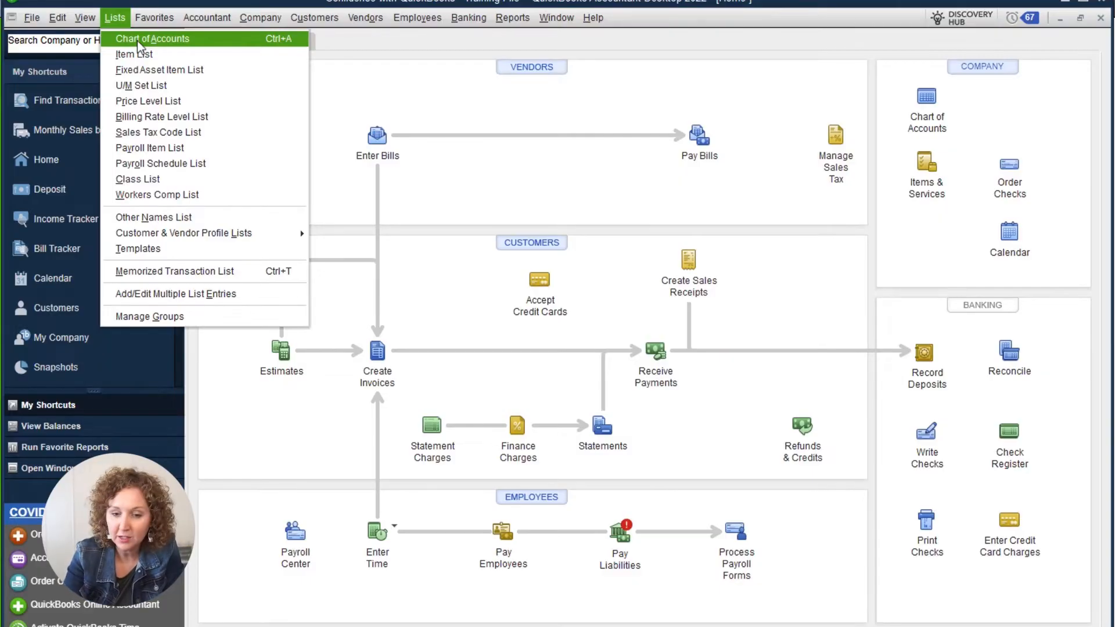
pyautogui.click(154, 18)
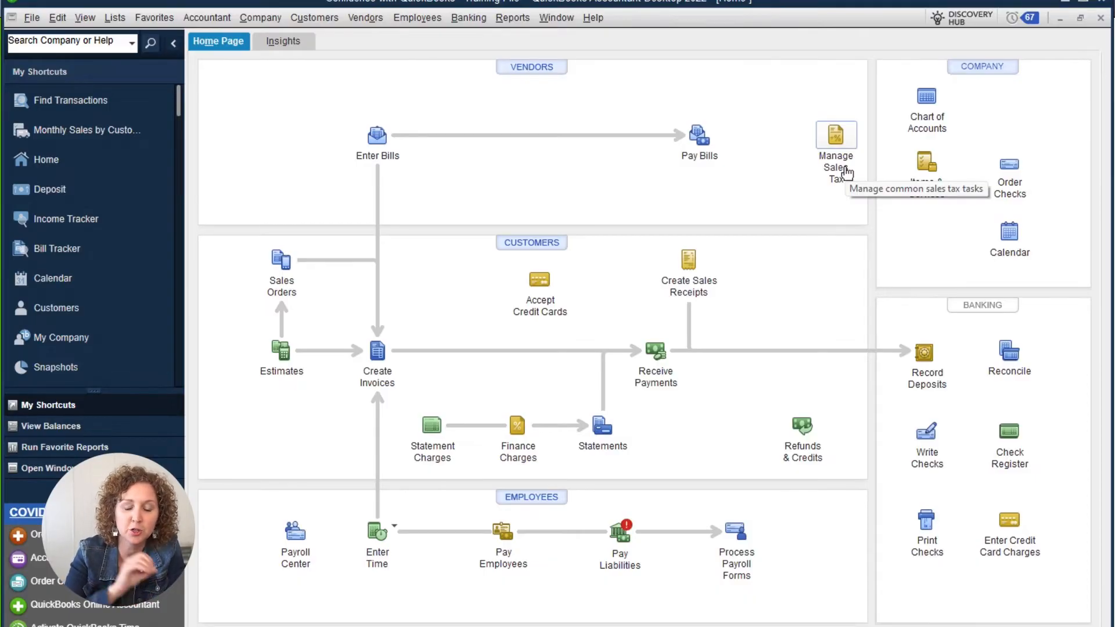
pyautogui.moveTo(845, 173)
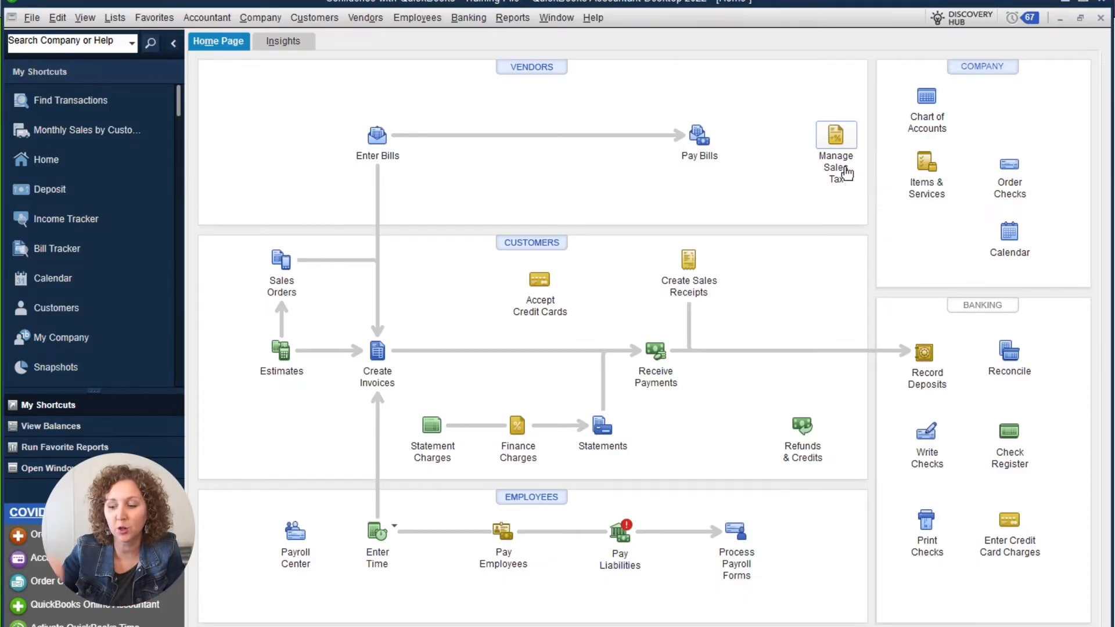
pyautogui.moveTo(838, 325)
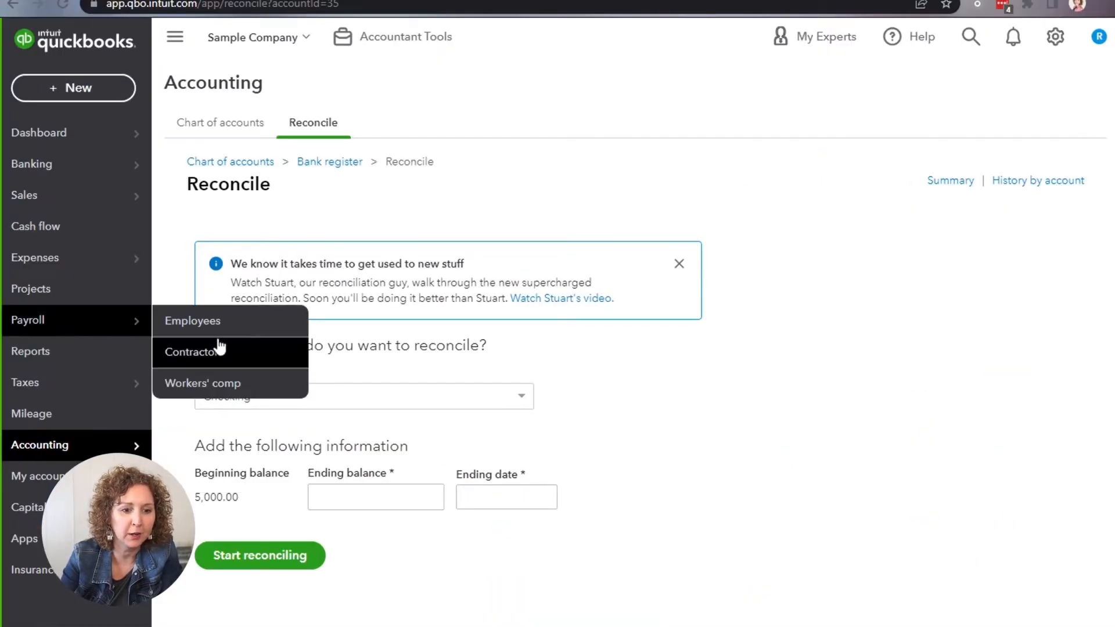
pyautogui.moveTo(134, 386)
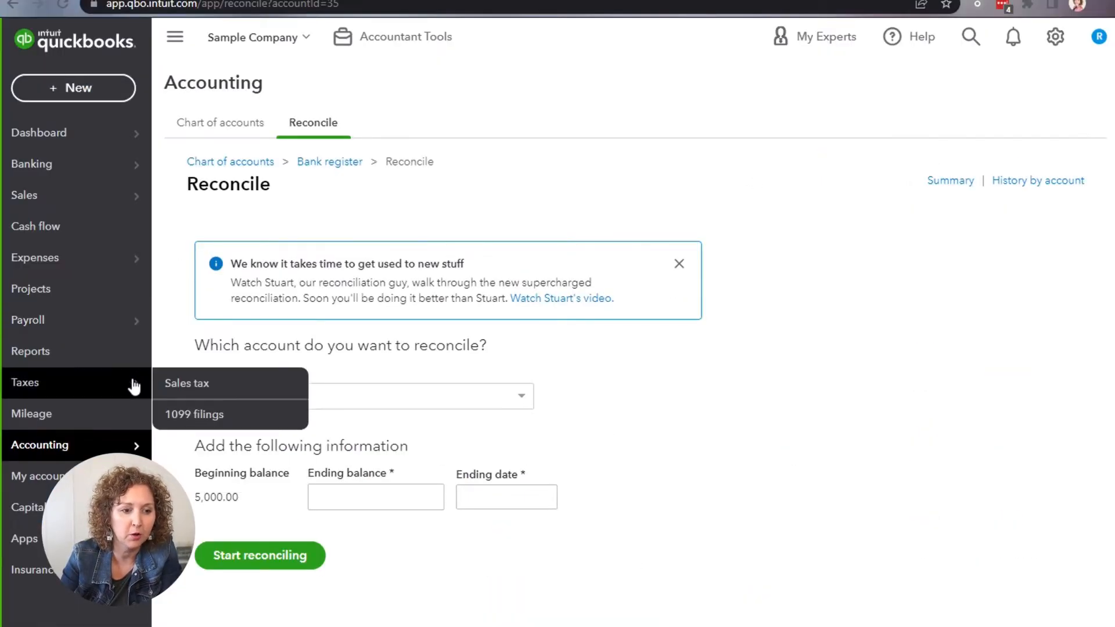
# - Go to the Sales tax page through the Taxes navigation menu
pyautogui.click(186, 384)
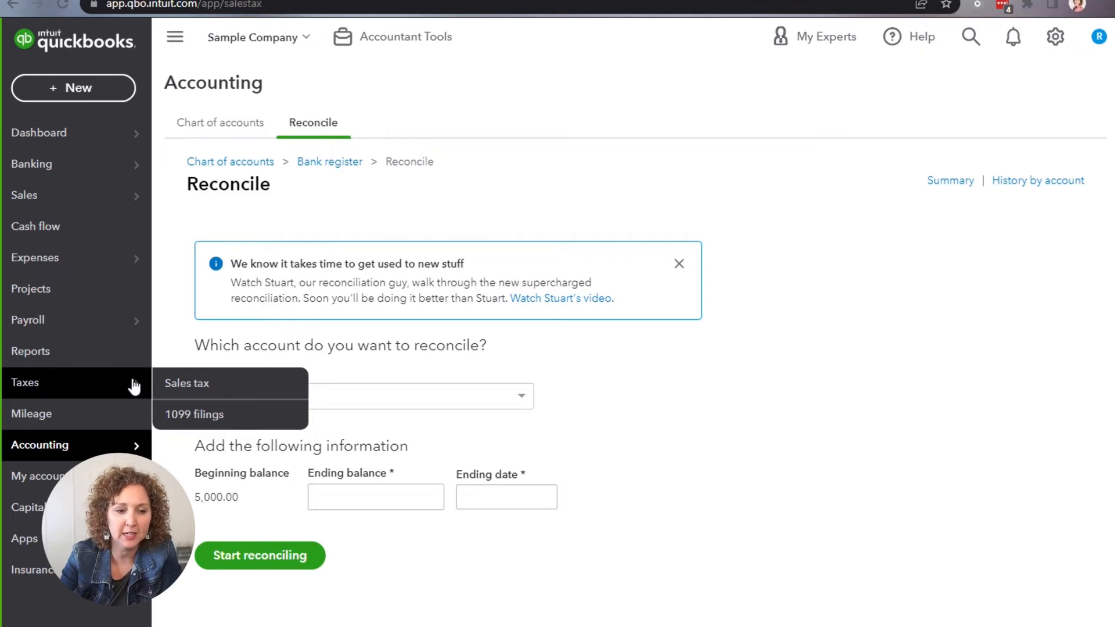
pyautogui.click(186, 383)
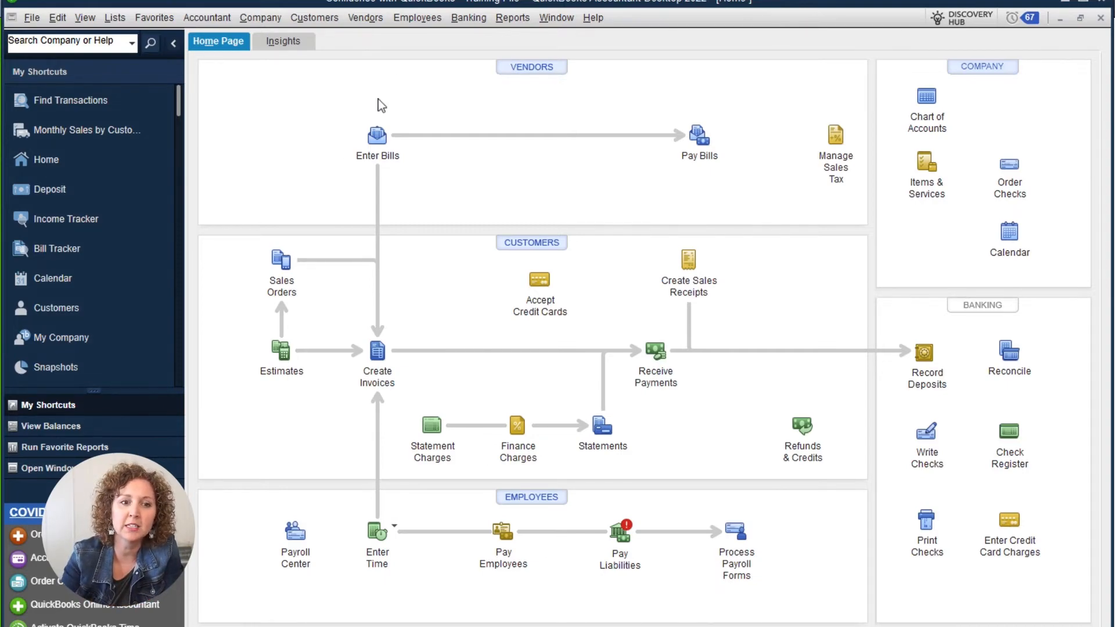
pyautogui.moveTo(400, 79)
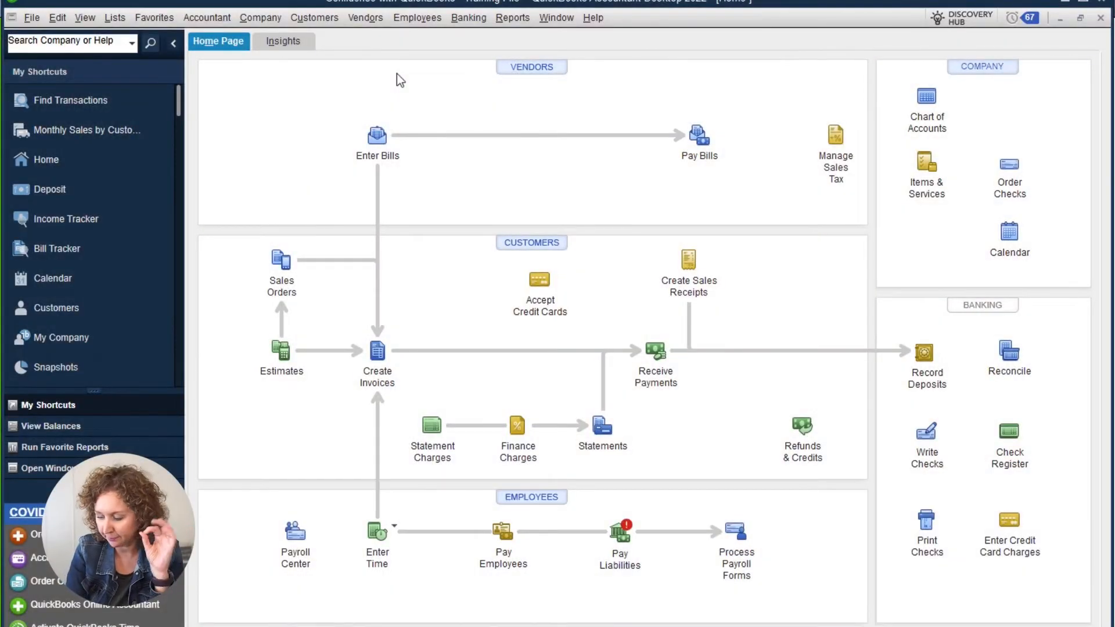
# - Open the Reports menu in the Desktop menu bar
pyautogui.click(512, 17)
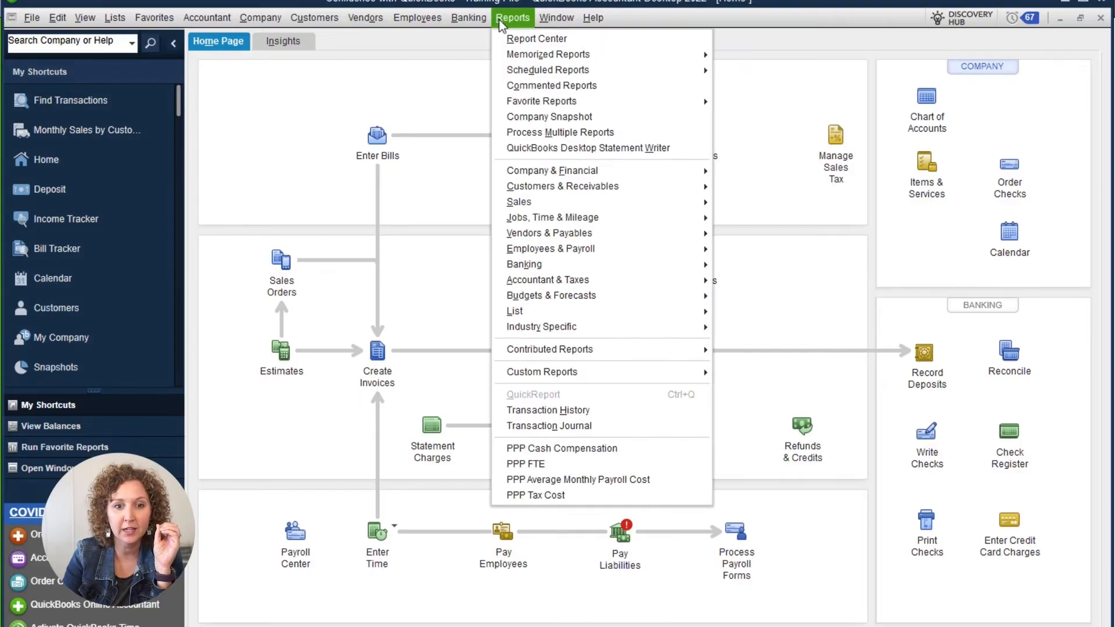
pyautogui.moveTo(573, 170)
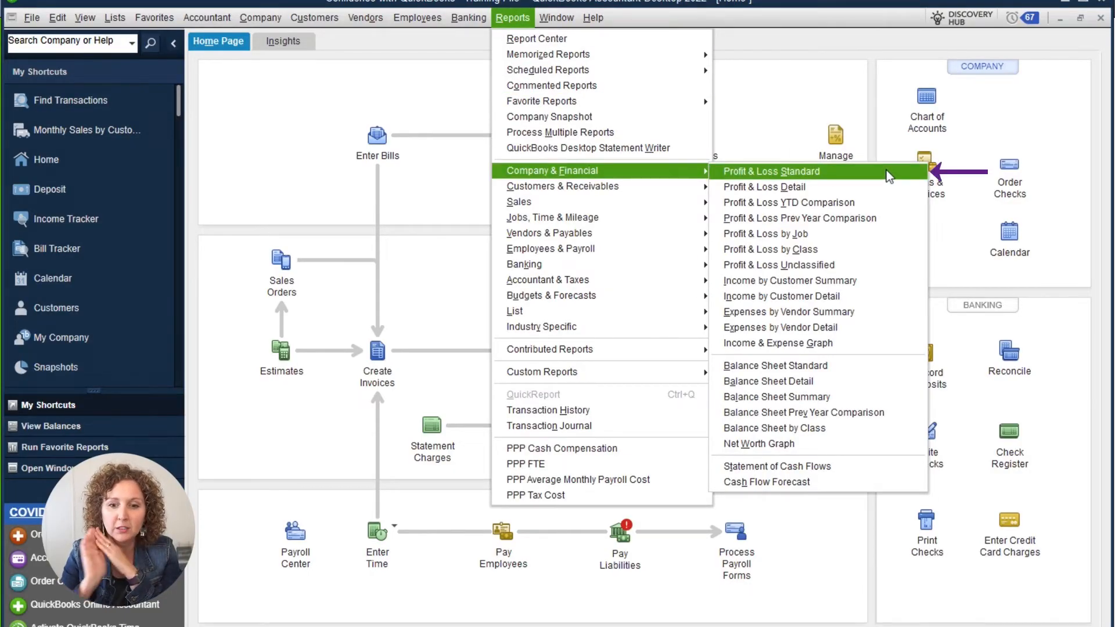
# - Run Profit & Loss Standard and set dates to This Fiscal Year, showing 10,597.24 net income
pyautogui.click(771, 172)
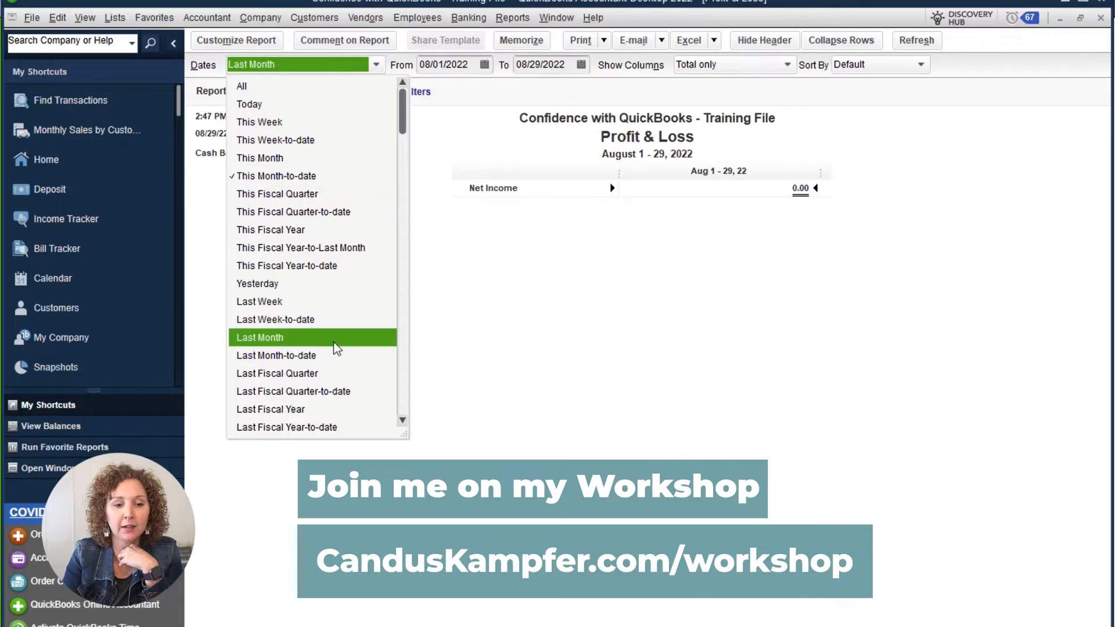
pyautogui.click(261, 337)
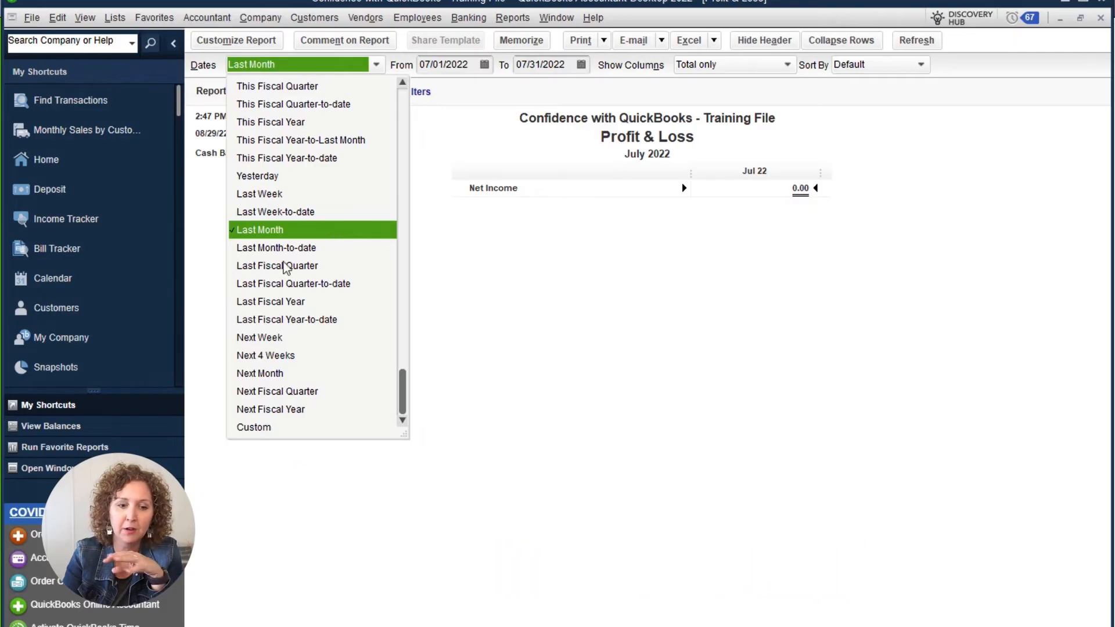
pyautogui.moveTo(302, 127)
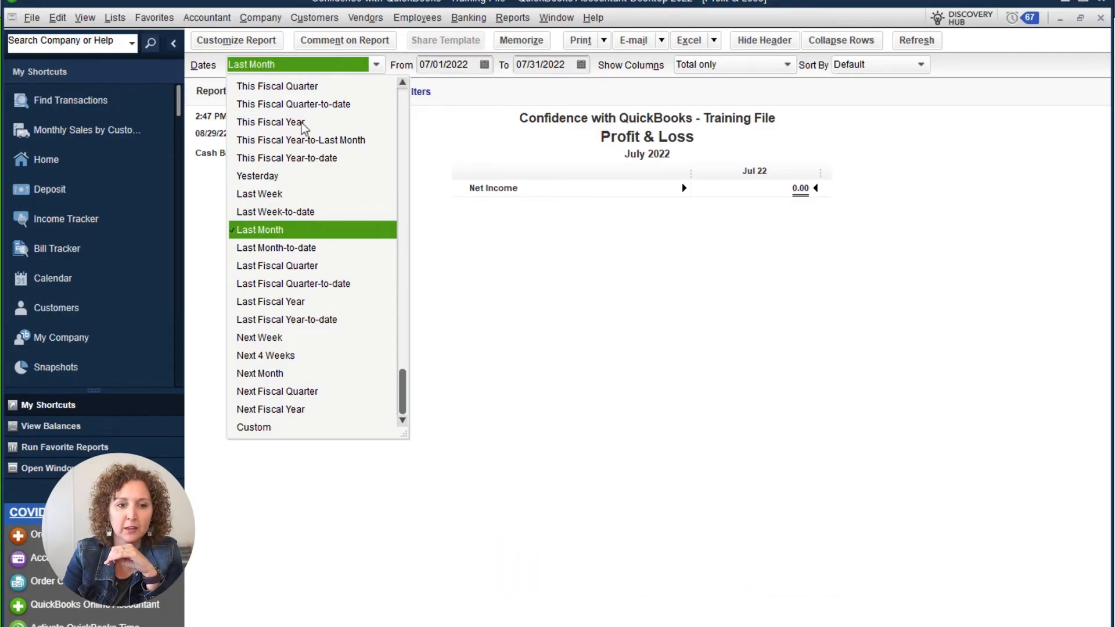
pyautogui.click(272, 122)
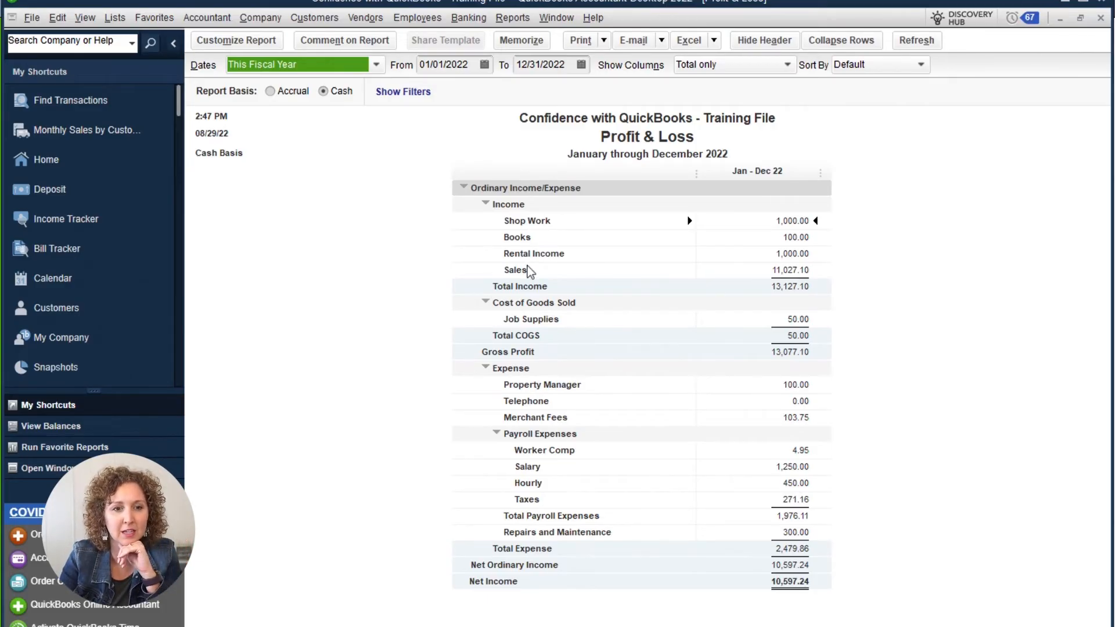
pyautogui.moveTo(258, 433)
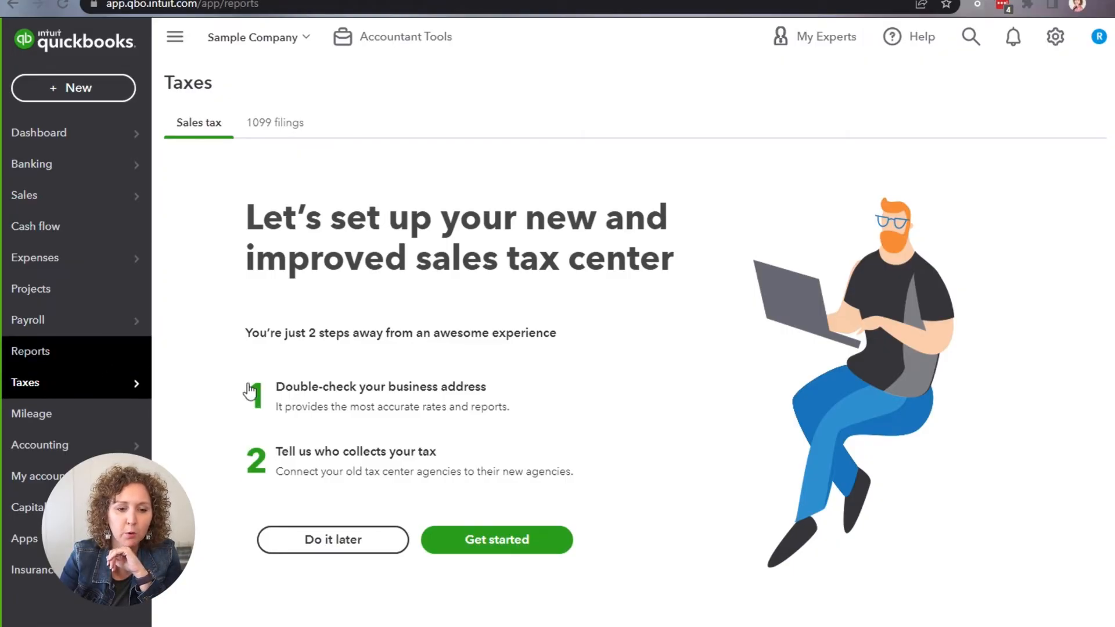
# - Review the January 1 – August 29, 2022 Profit and Loss report, then return to the reports list
pyautogui.click(31, 351)
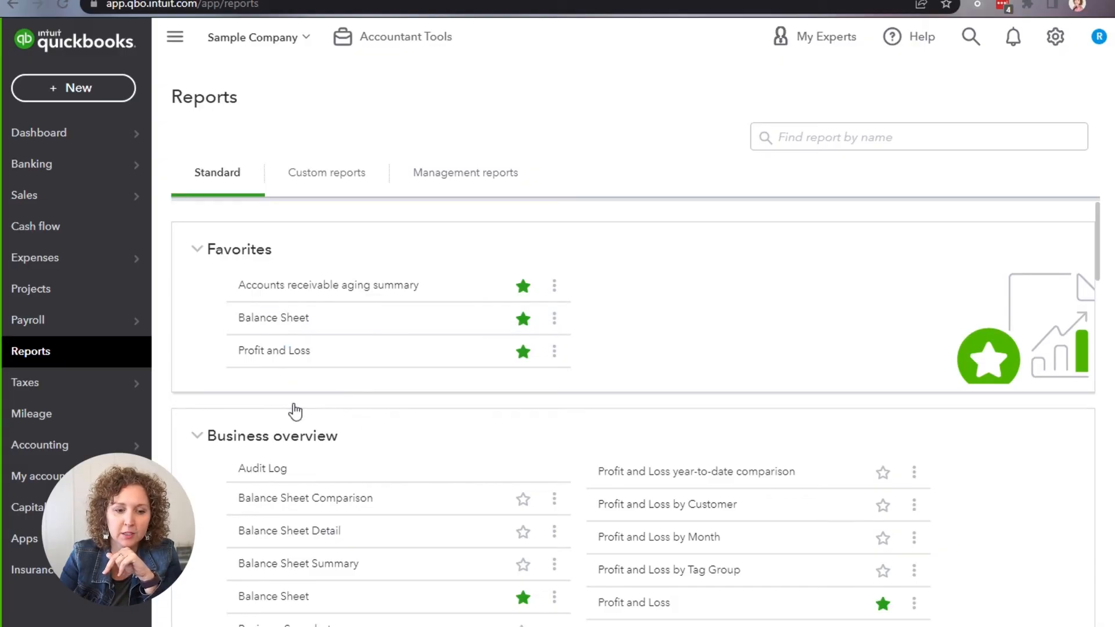
pyautogui.scroll(-3)
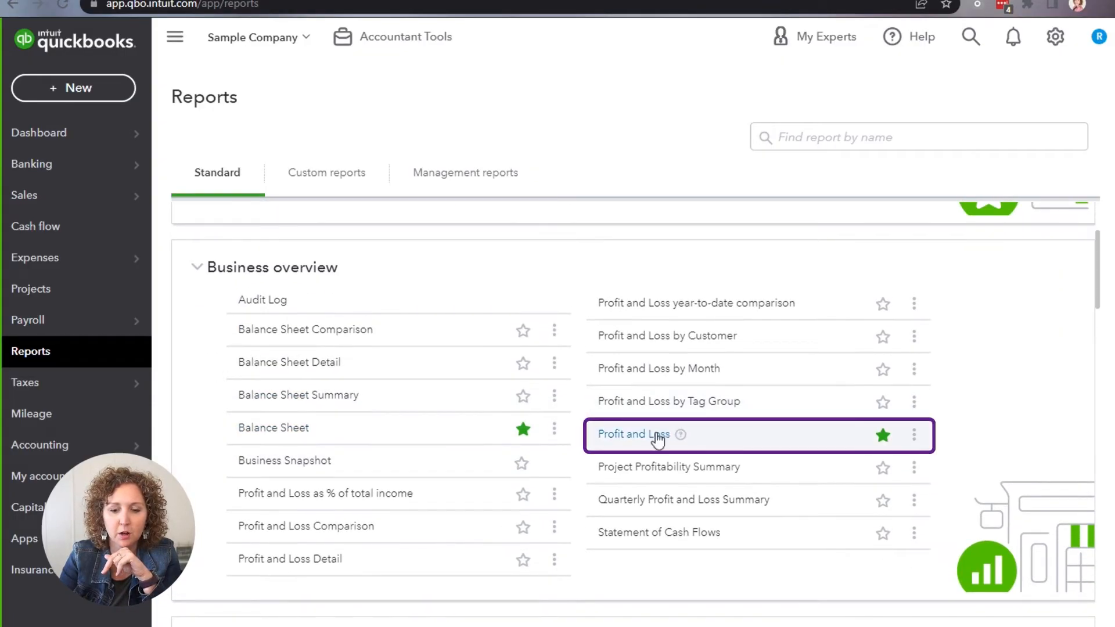
pyautogui.click(634, 434)
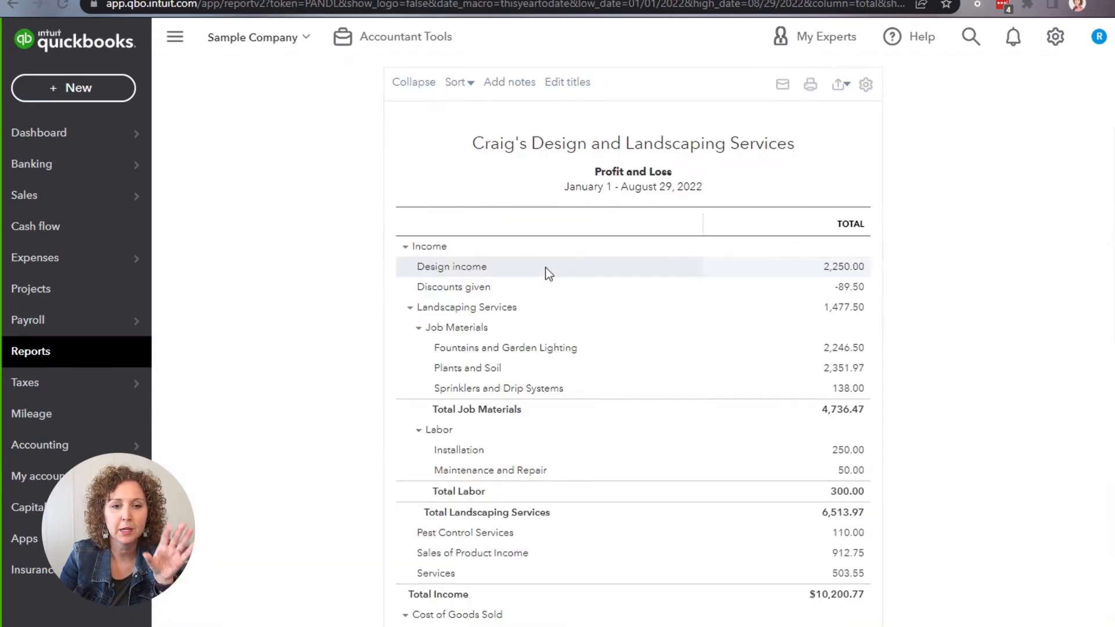
pyautogui.scroll(-3)
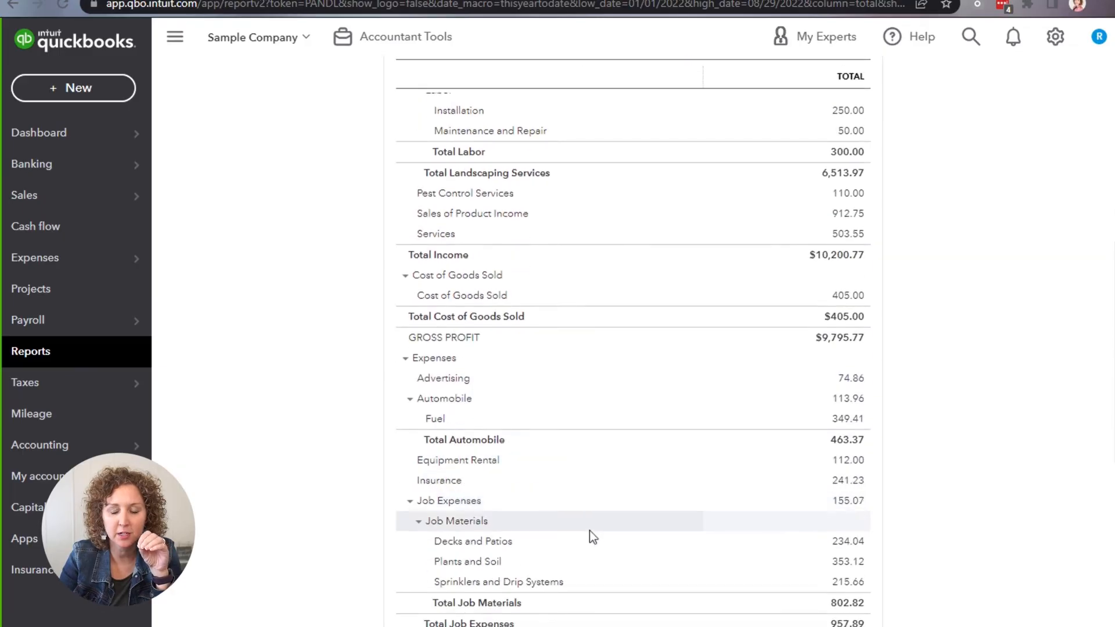
pyautogui.scroll(-3)
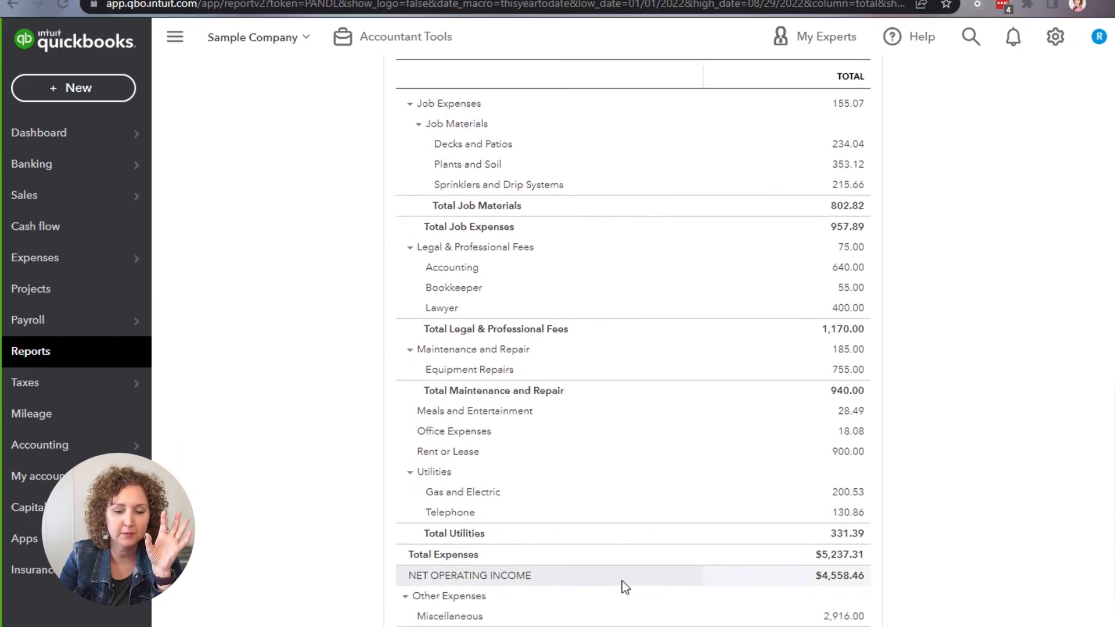
pyautogui.scroll(-3)
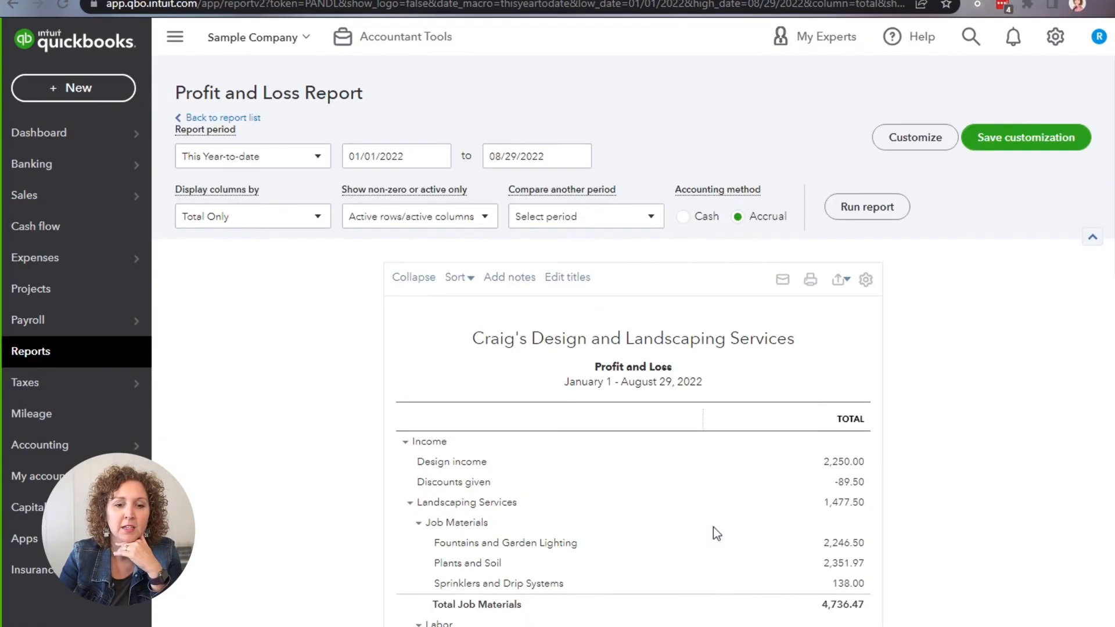
pyautogui.click(223, 117)
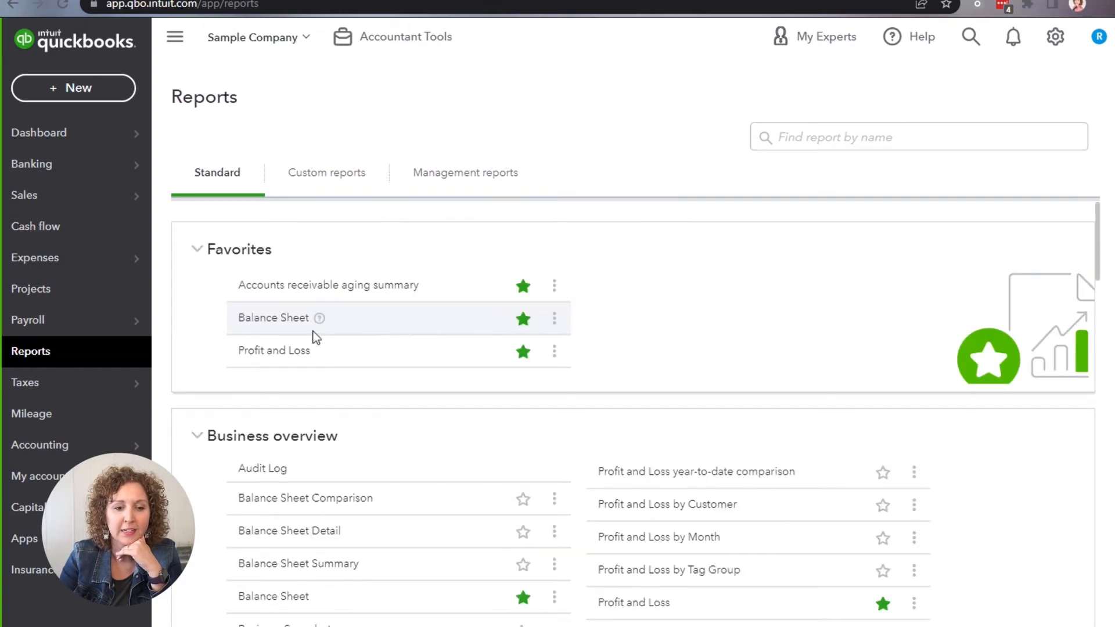
# - Review the Balance Sheet from Favorites, totalling $23,436.29 in assets and in liabilities and equity
pyautogui.click(273, 318)
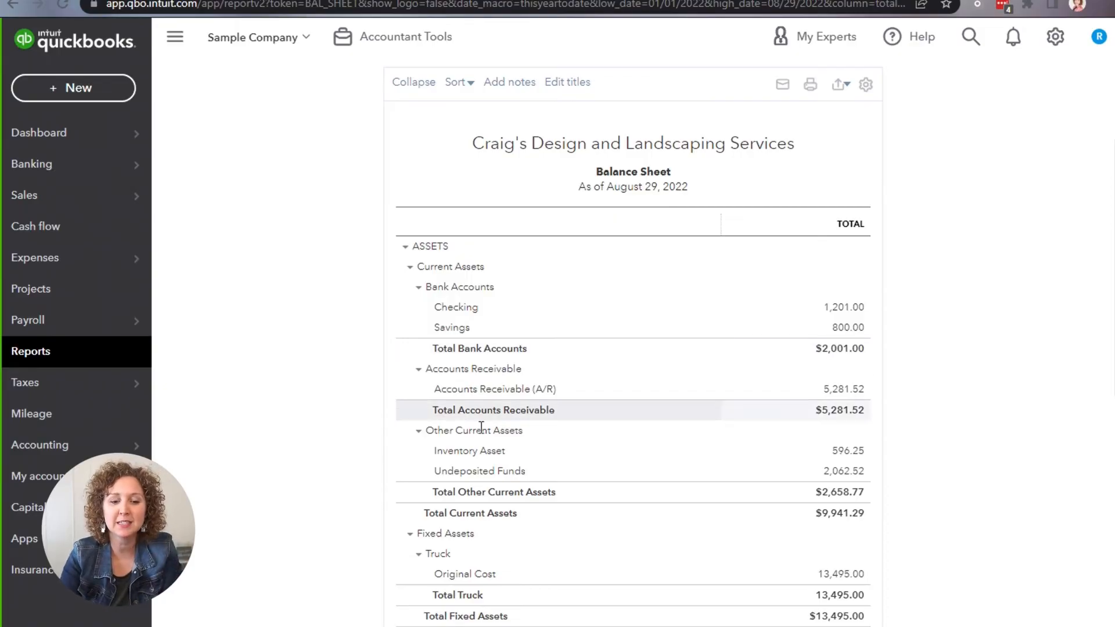
pyautogui.scroll(-3)
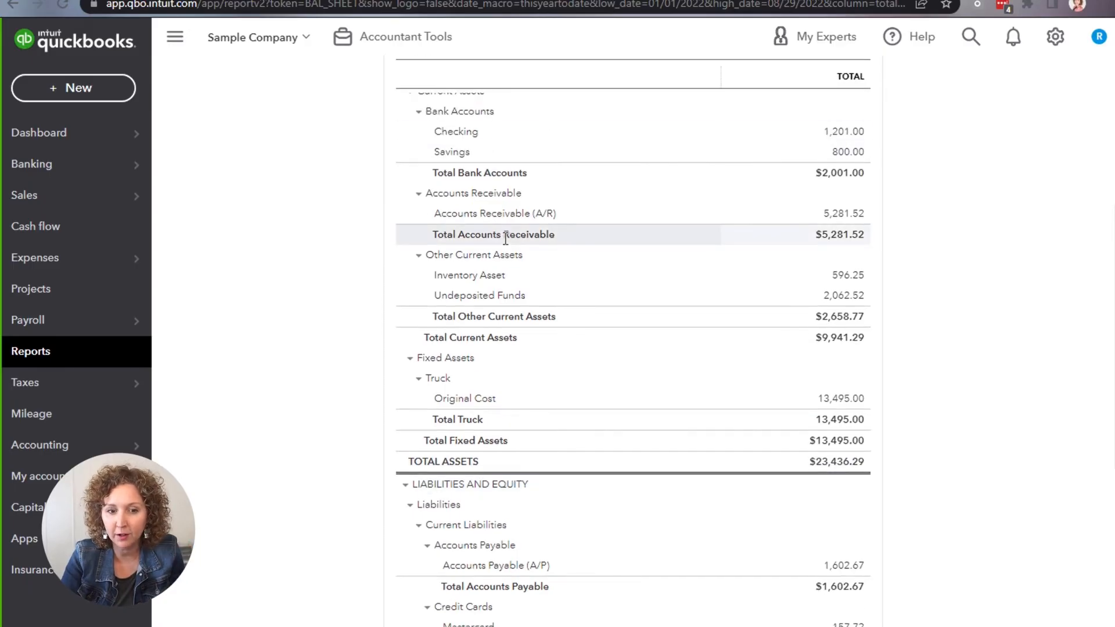
pyautogui.scroll(-3)
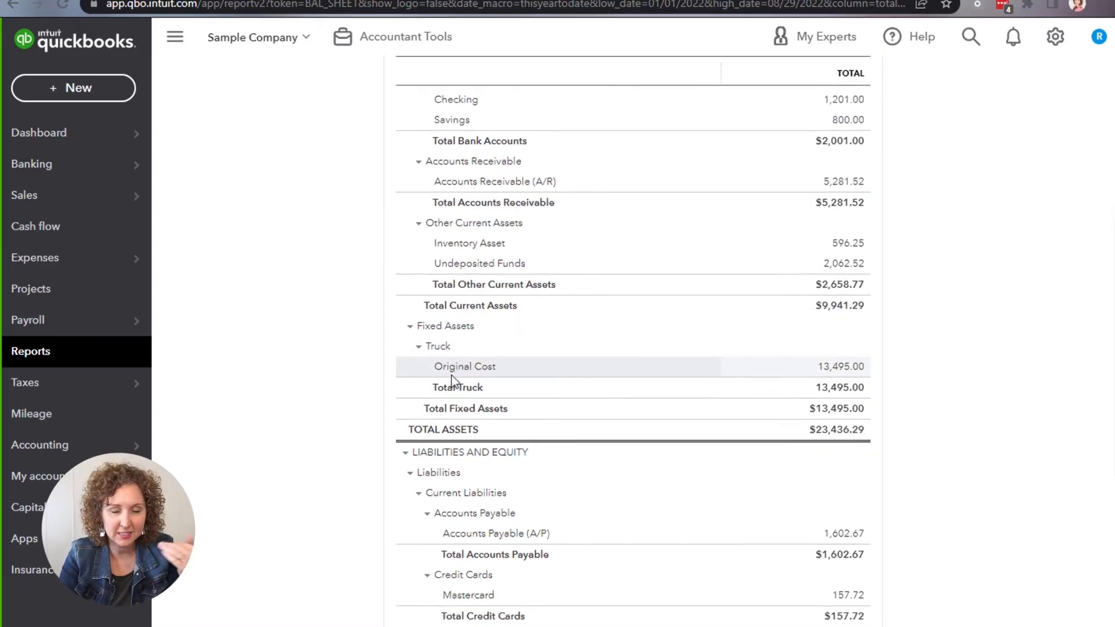
pyautogui.scroll(-3)
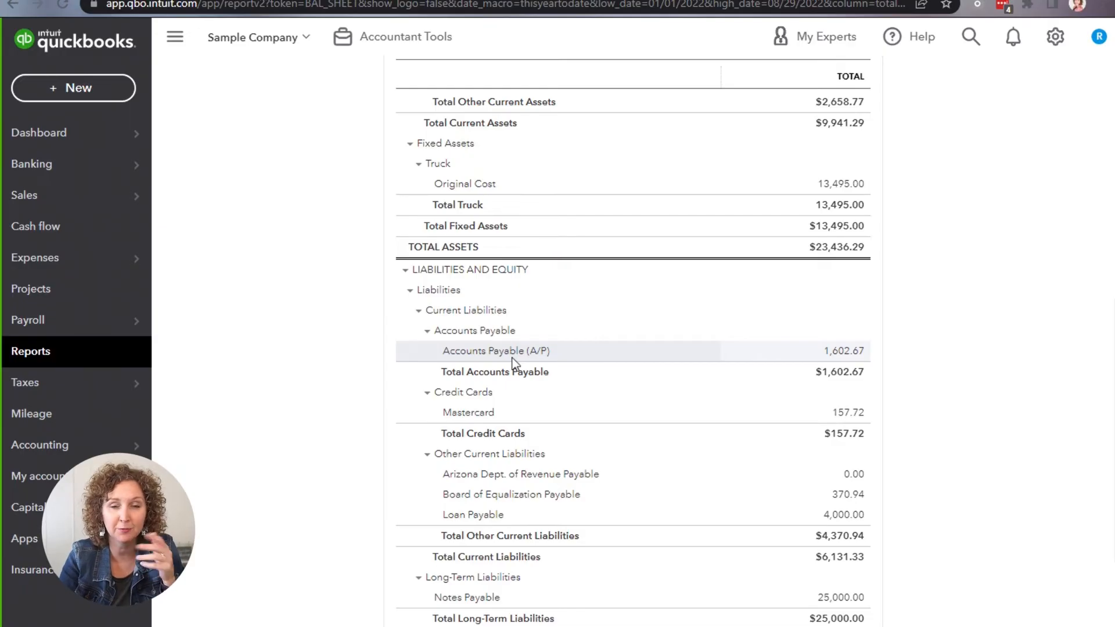
pyautogui.scroll(-3)
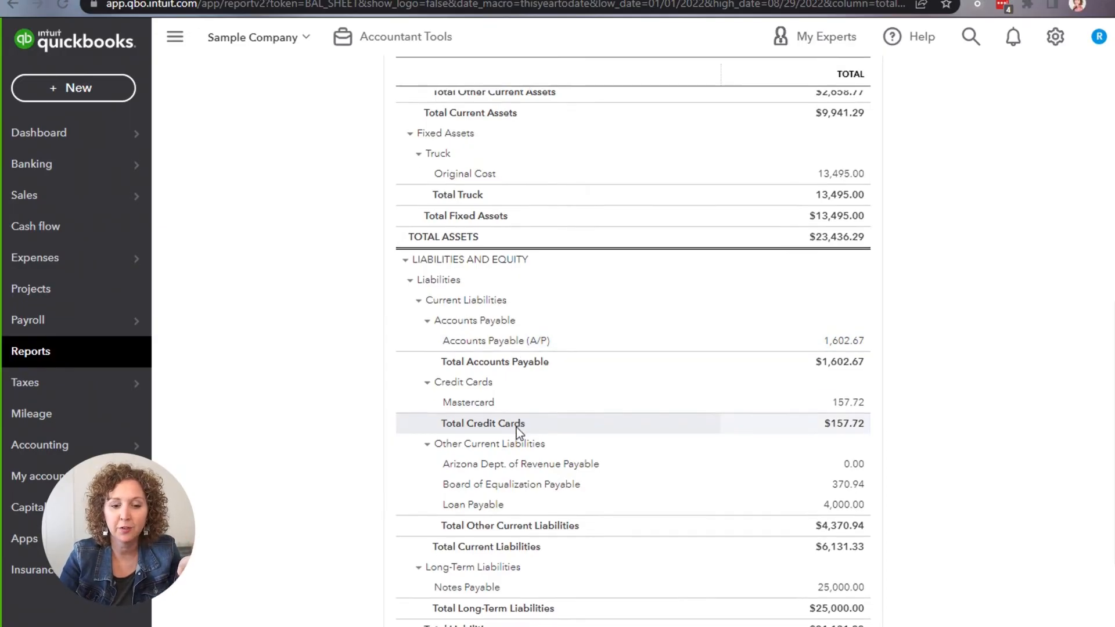
pyautogui.scroll(-3)
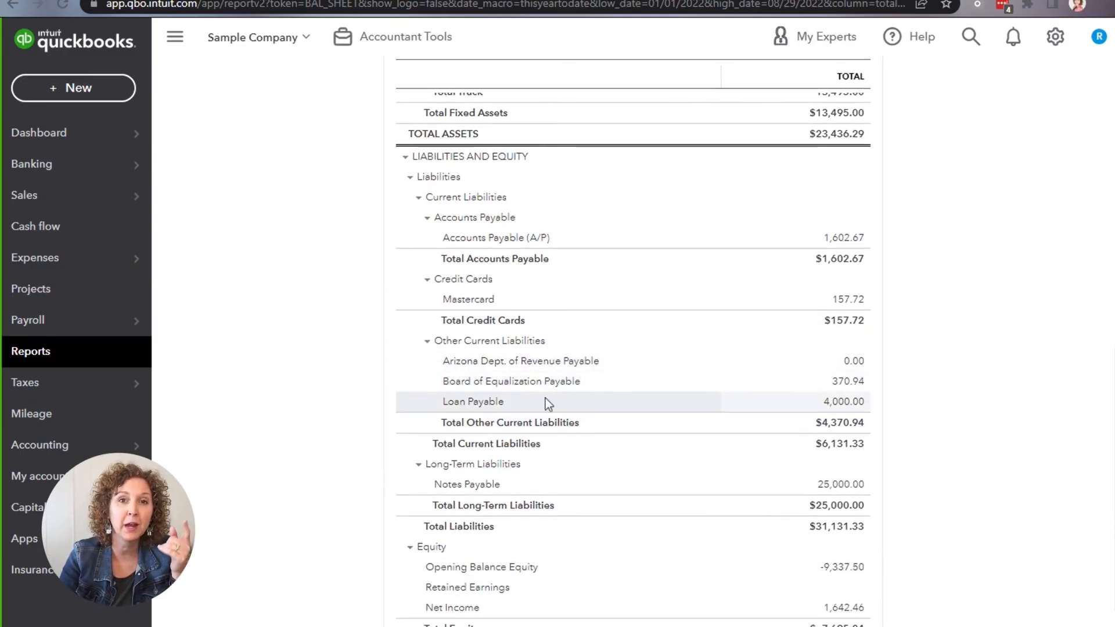
pyautogui.moveTo(523, 384)
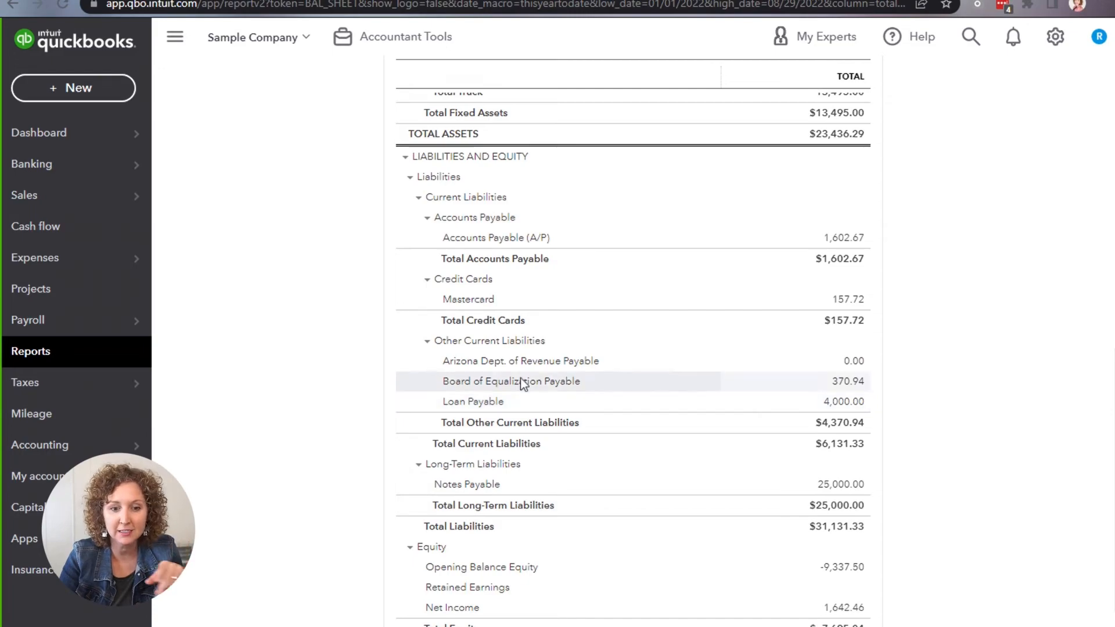
pyautogui.moveTo(502, 506)
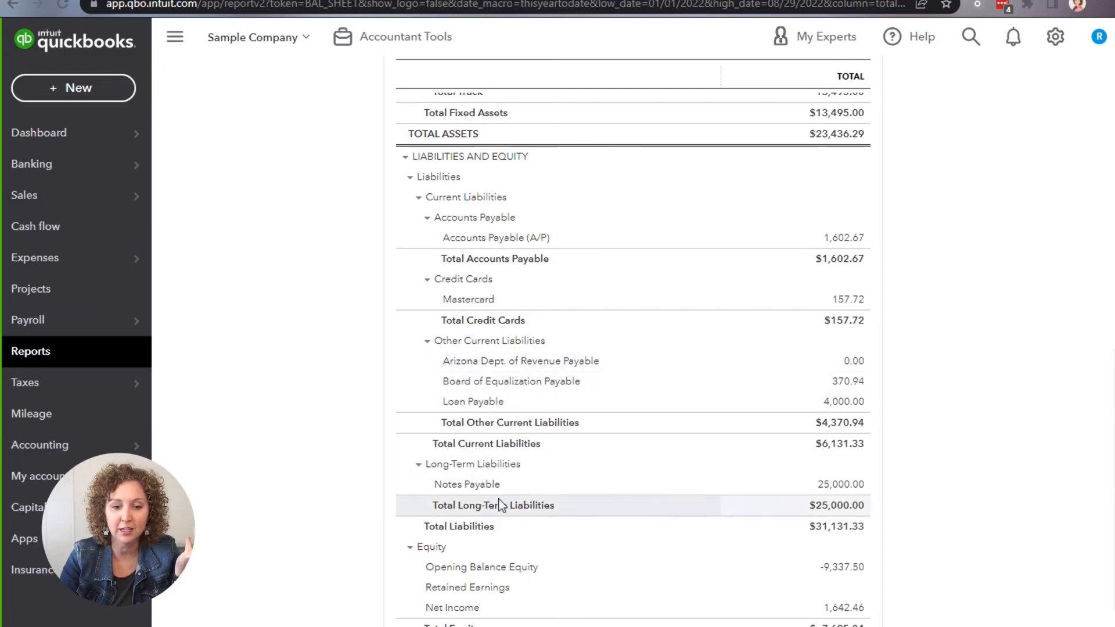
pyautogui.scroll(-3)
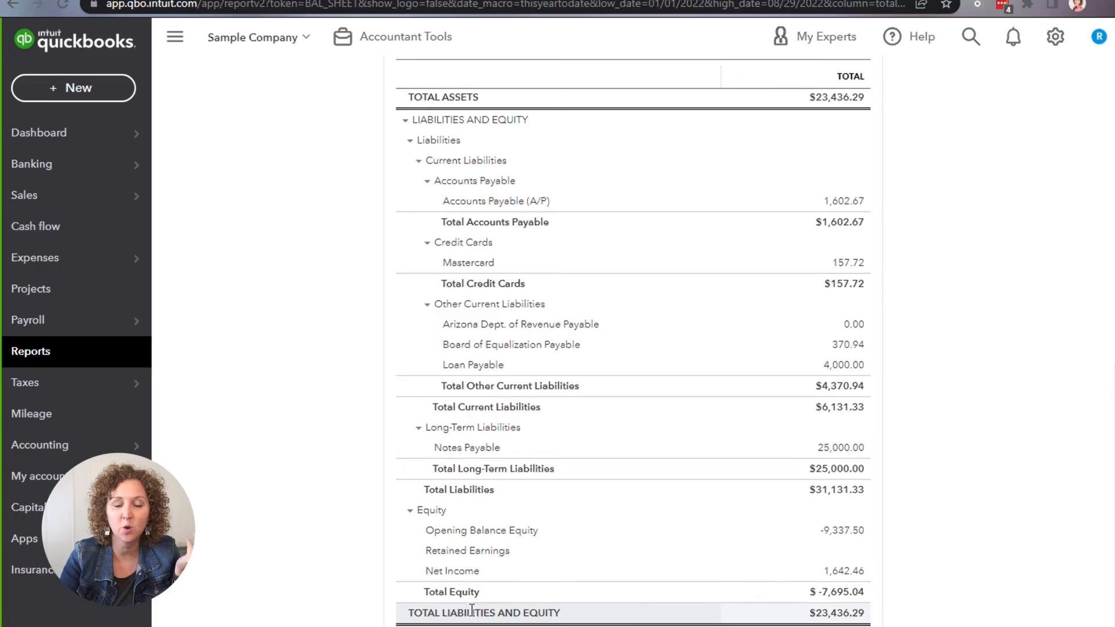
pyautogui.moveTo(533, 529)
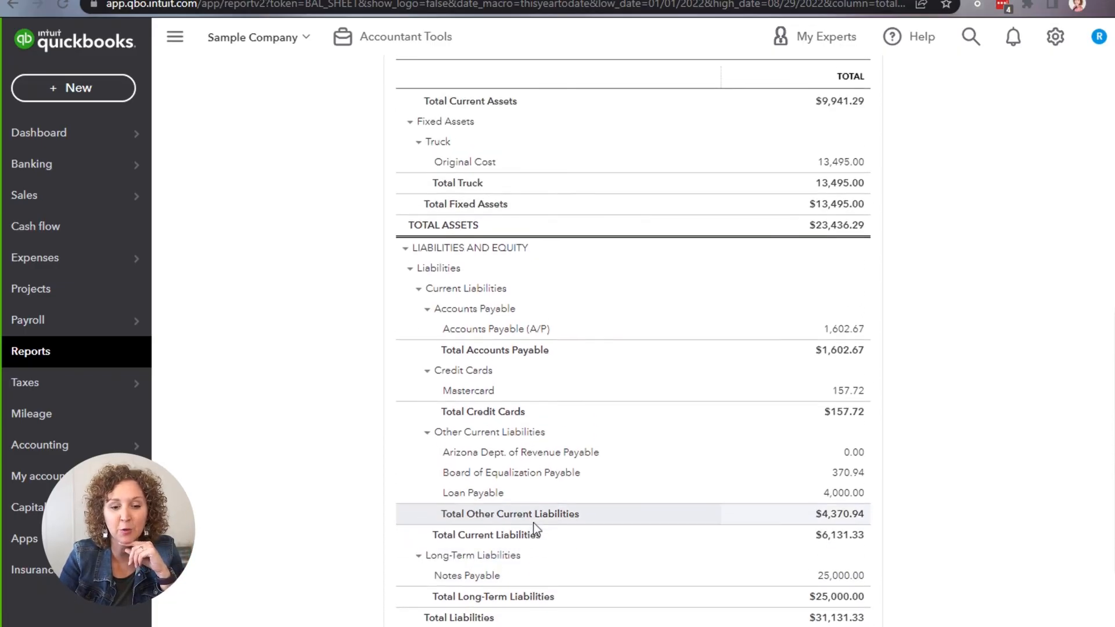
pyautogui.scroll(3)
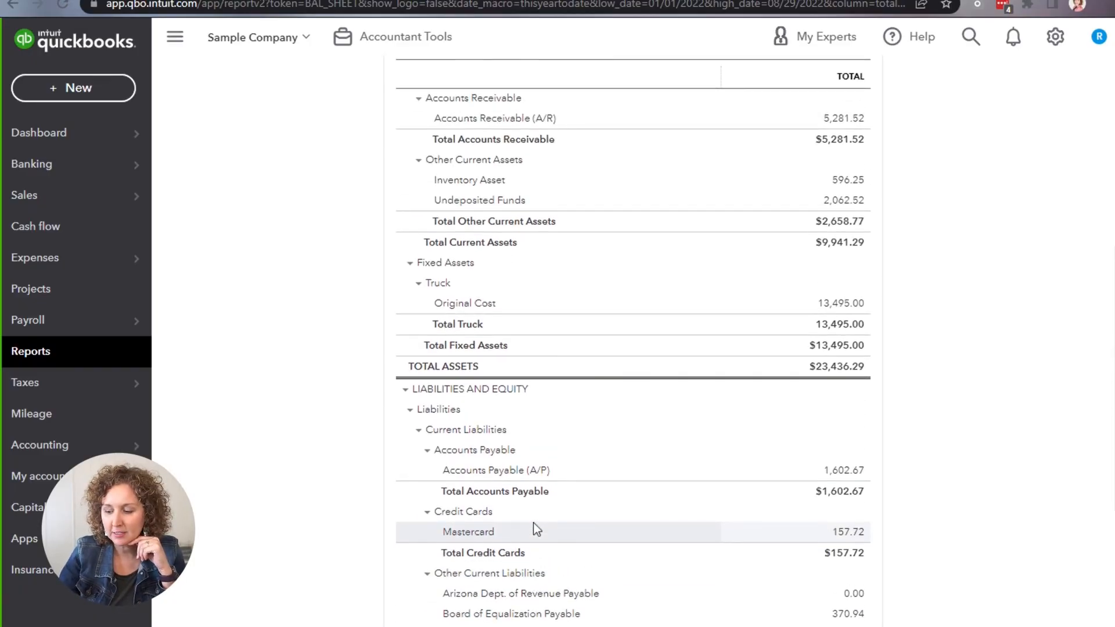
pyautogui.moveTo(389, 363)
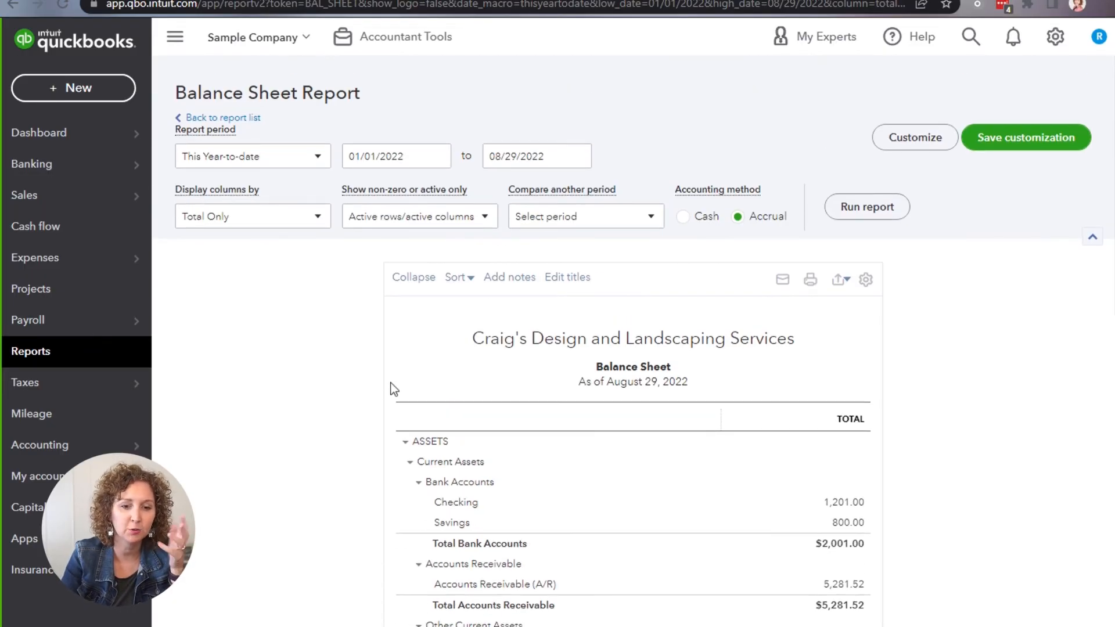
pyautogui.moveTo(274, 393)
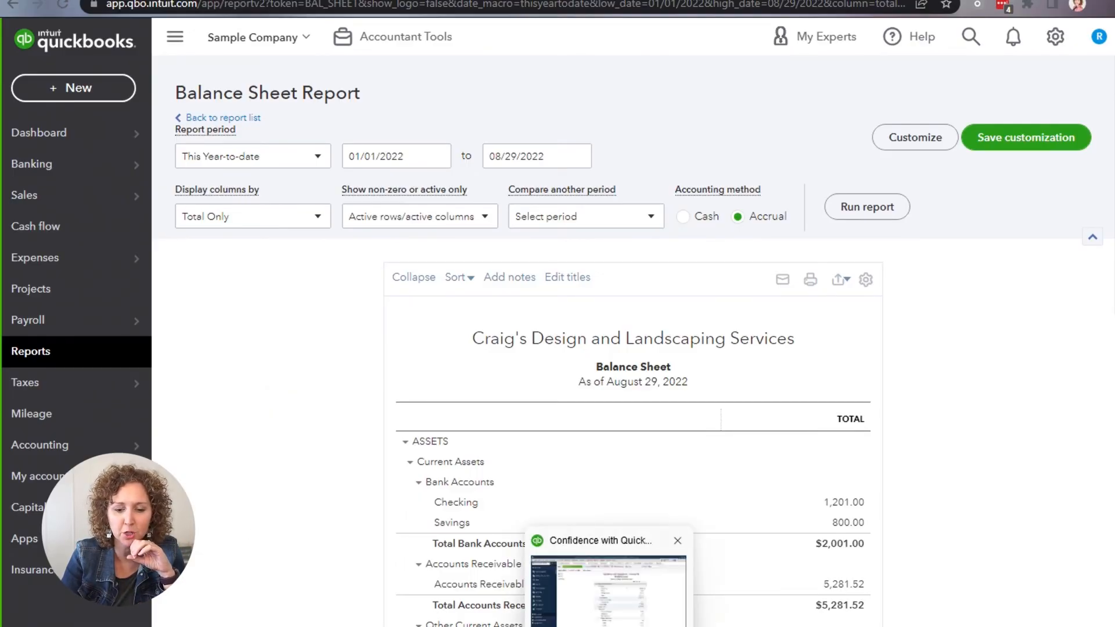
# - Review the Desktop cash-basis Balance Sheet's liabilities through equity, totalling 593,523.91
pyautogui.click(677, 540)
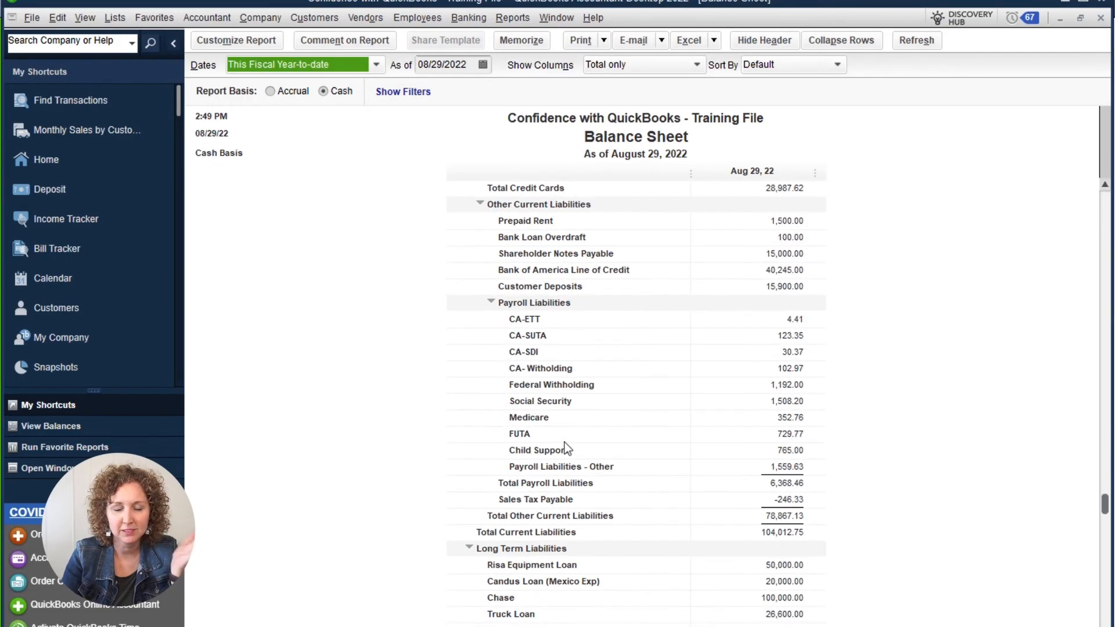
pyautogui.scroll(-3)
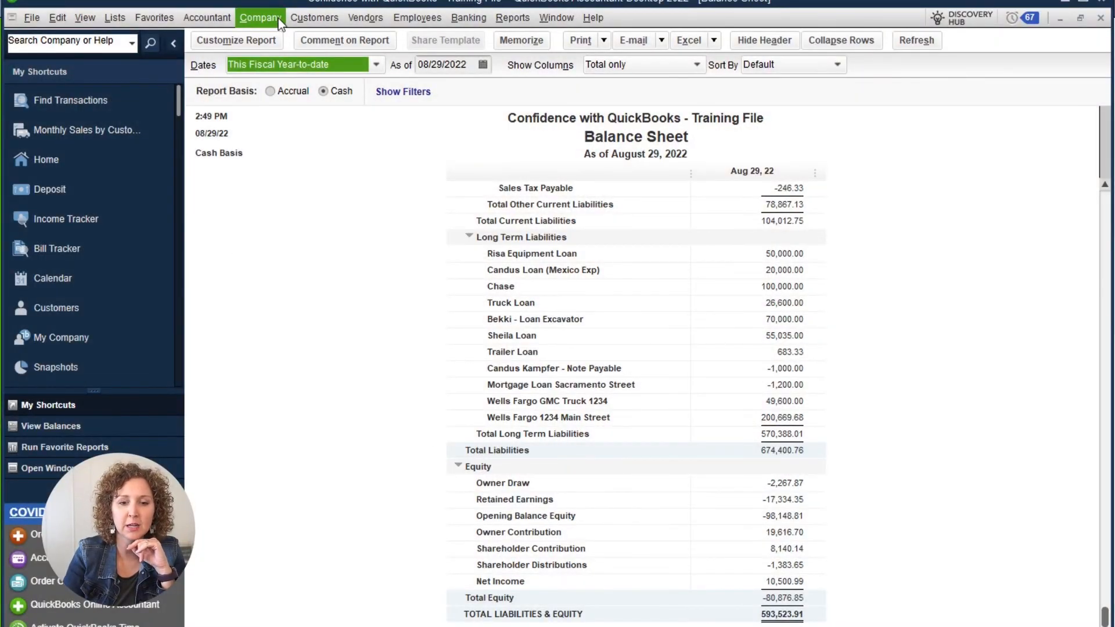
pyautogui.click(260, 17)
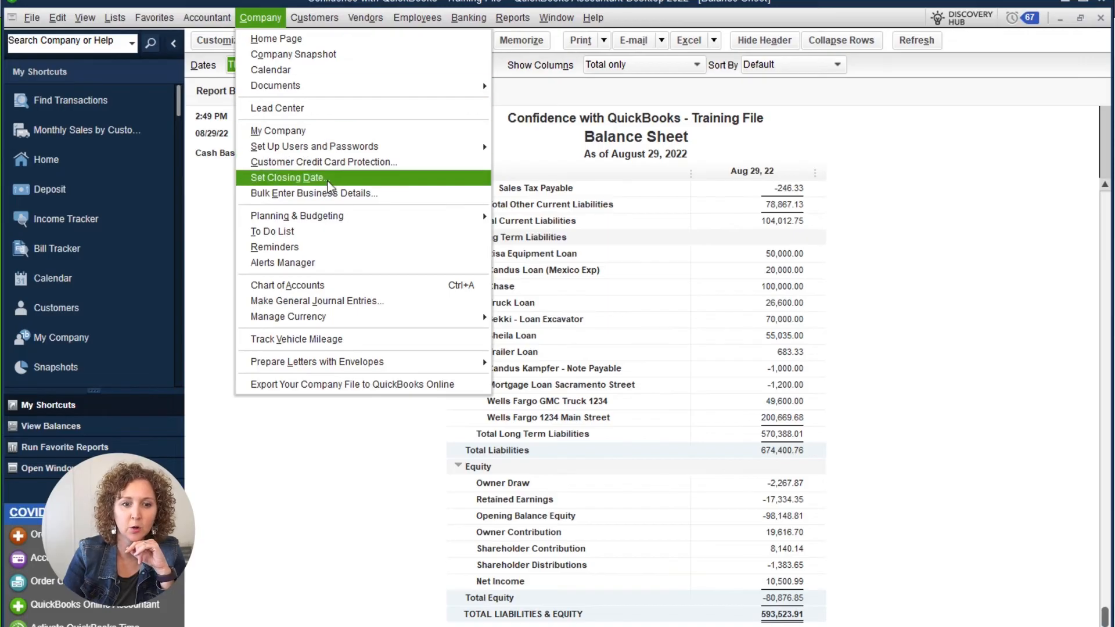